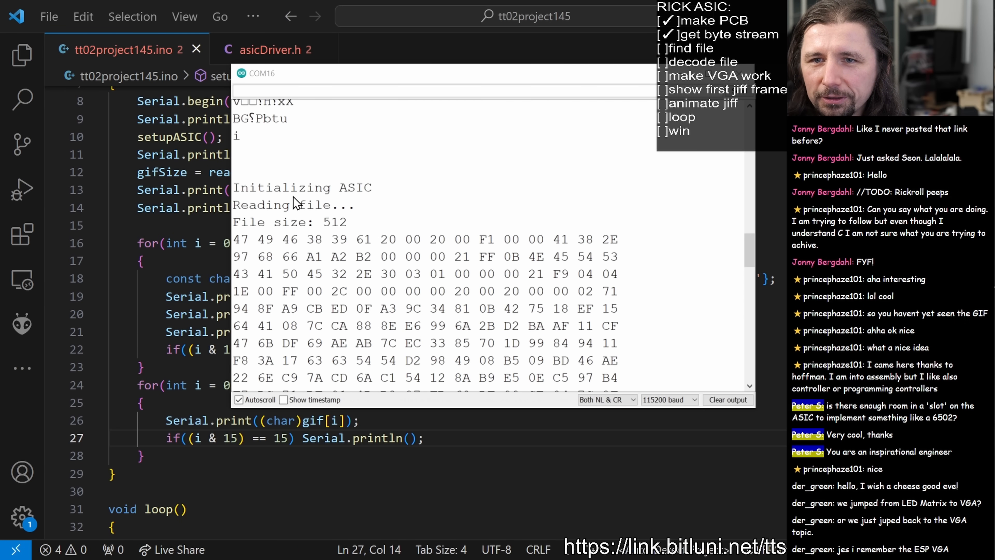
- Scroll through the Serial Monitor hex dump of the 512-byte GIF file
scroll("down", 3)
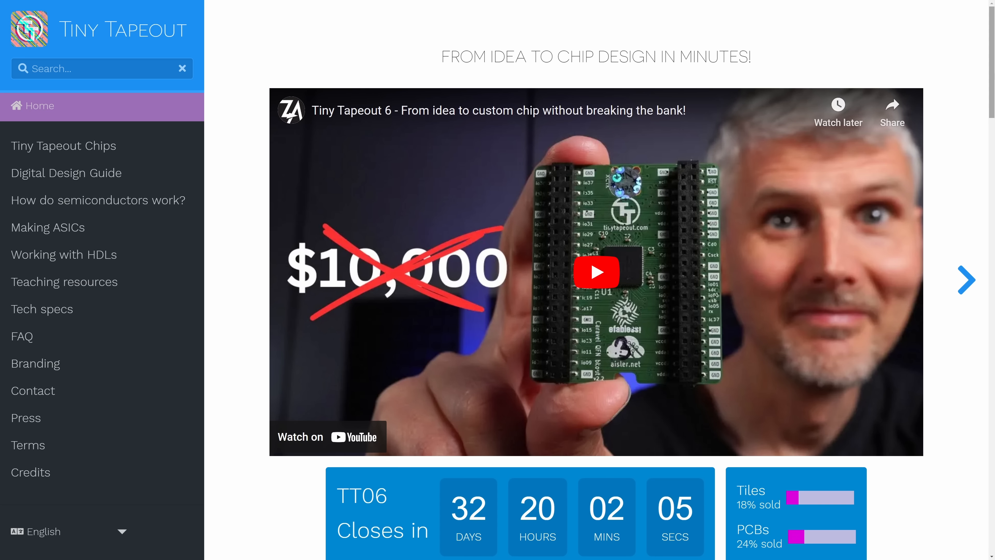
- Reach the Submission Templates section and follow the Wokwi submission template link
scroll("down", 3)
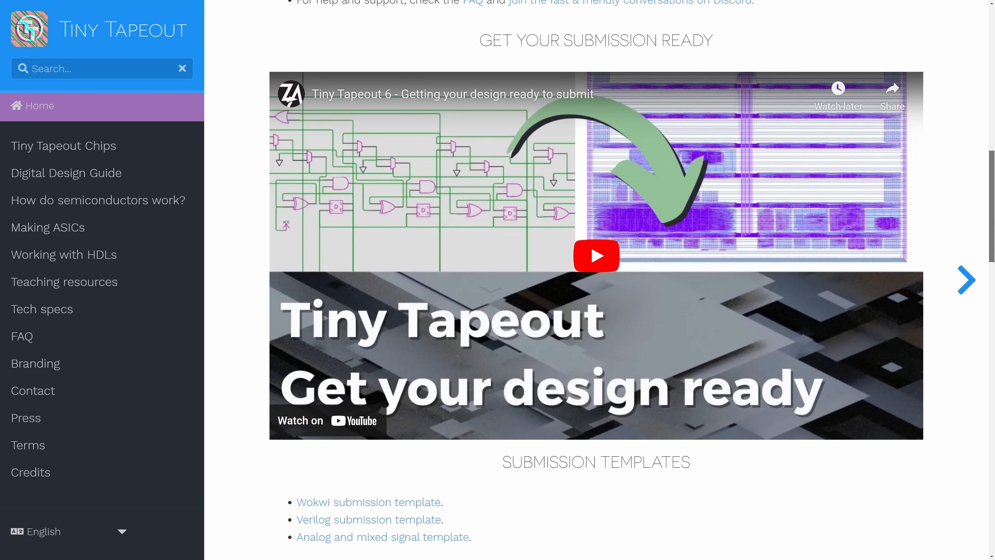
scroll("down", 3)
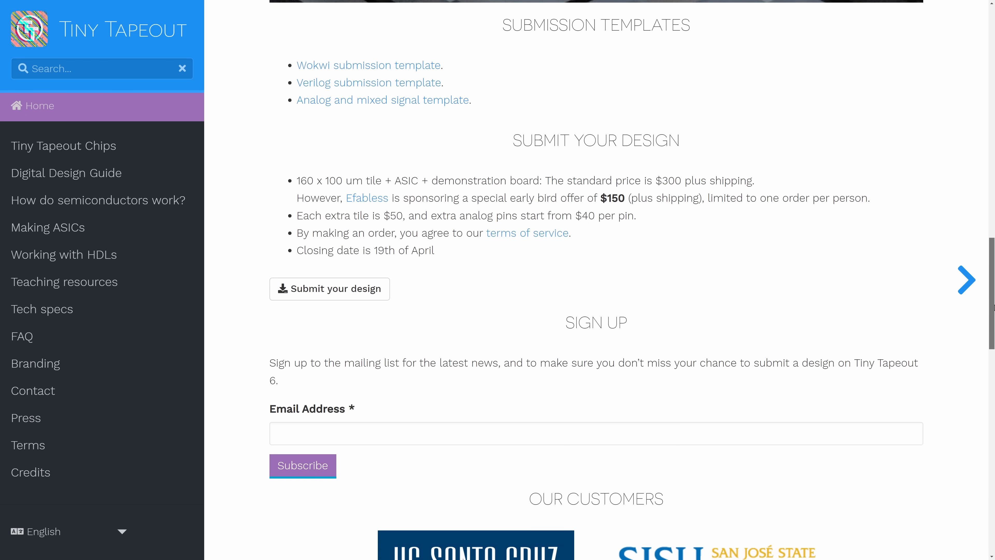
mouse_move(368, 64)
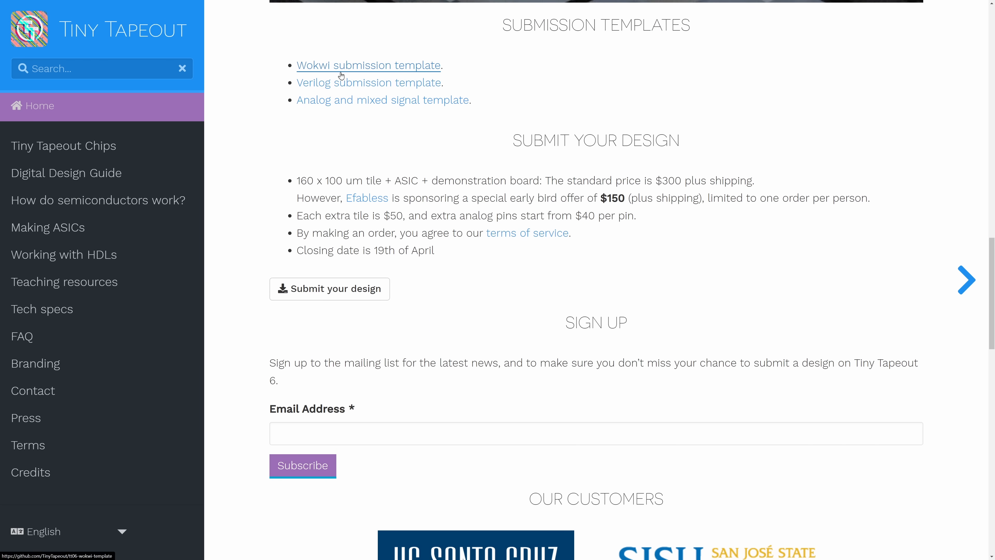
left_click(368, 65)
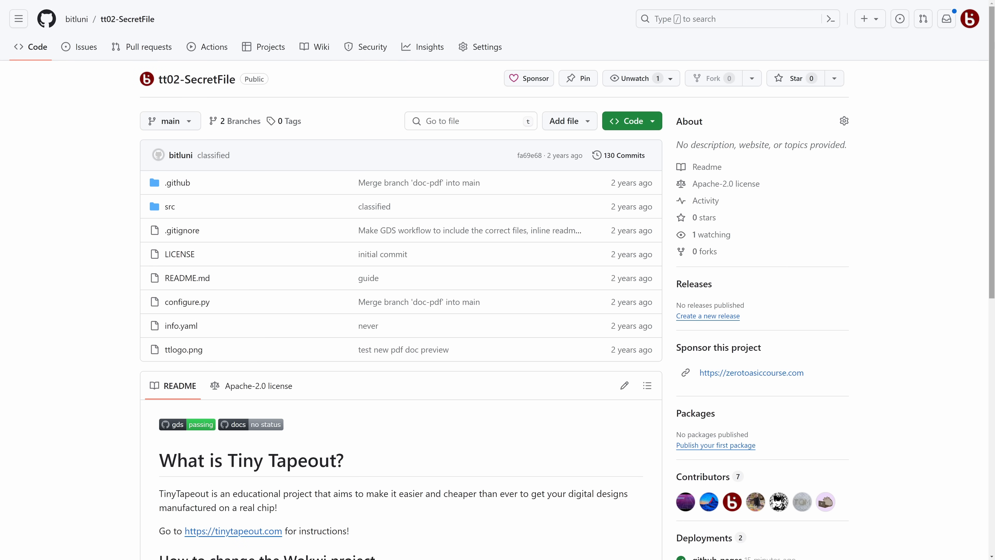
- Scroll down through the tt02-SecretFile repository README
scroll("down", 3)
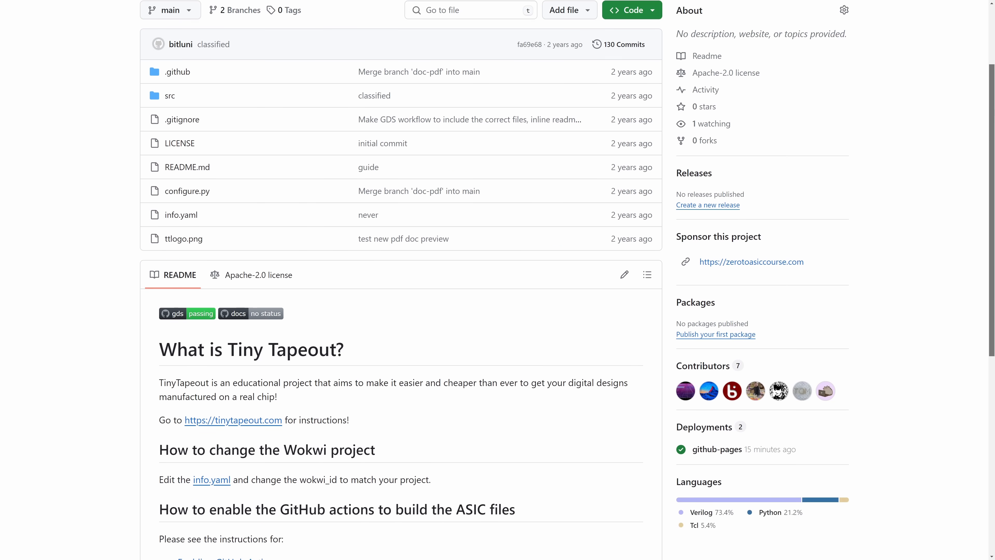
scroll("down", 3)
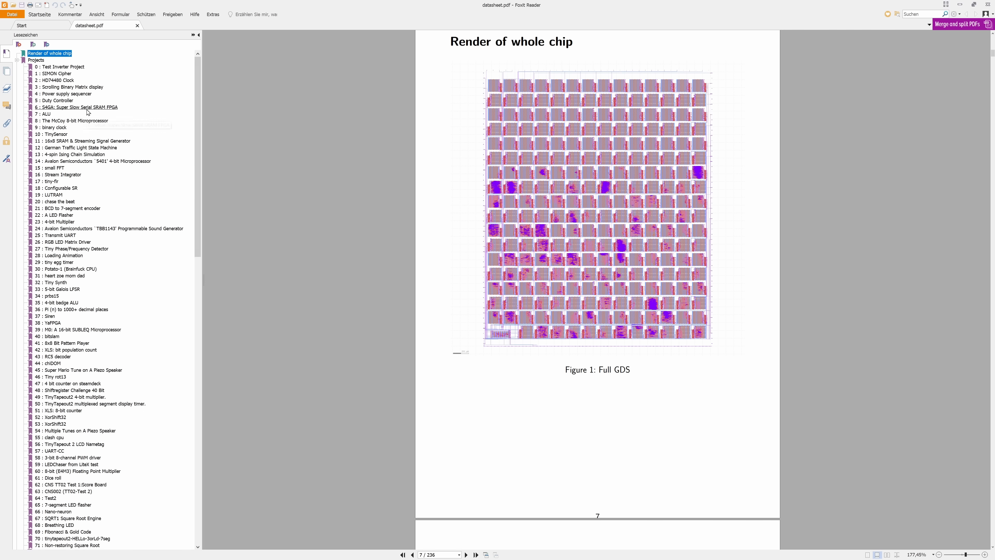
- Jump via bookmarks to project 6 (S4GA Serial SRAM FPGA) and project 14 (Avalon 5401 microprocessor)
left_click(79, 107)
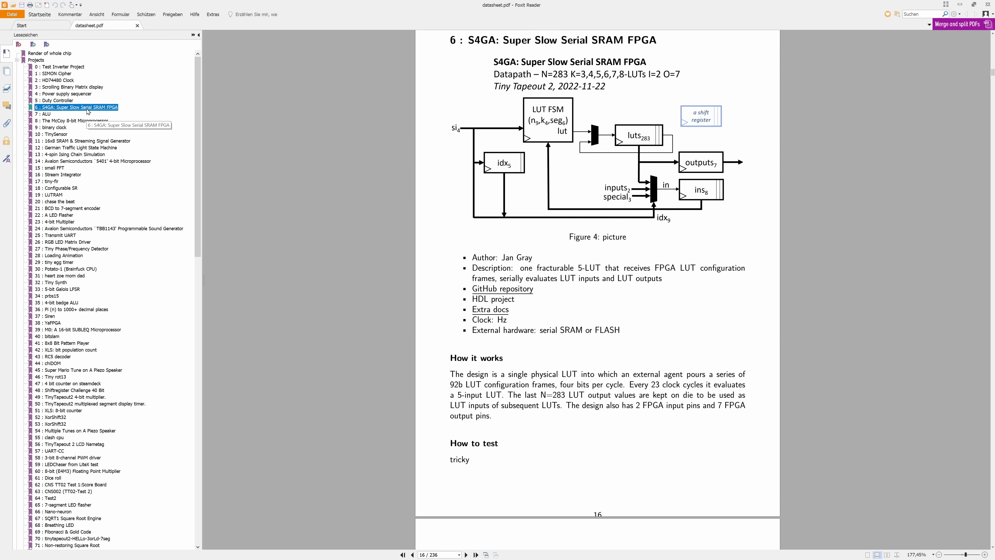
mouse_move(116, 144)
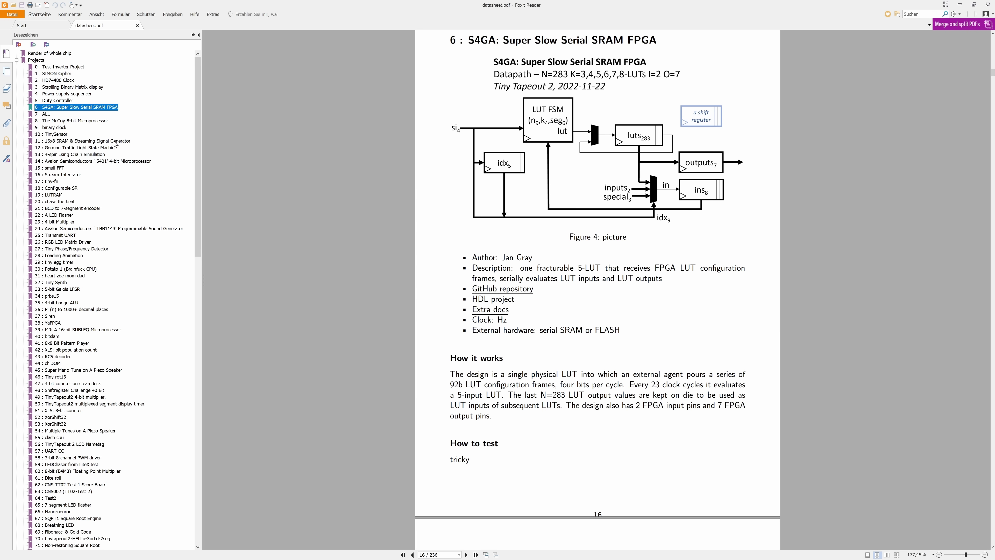
left_click(93, 161)
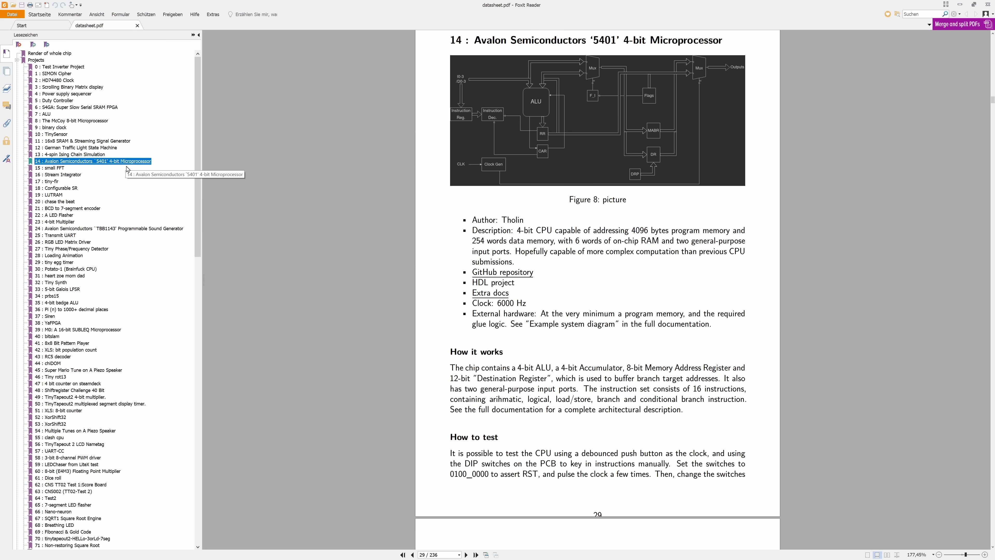
mouse_move(173, 283)
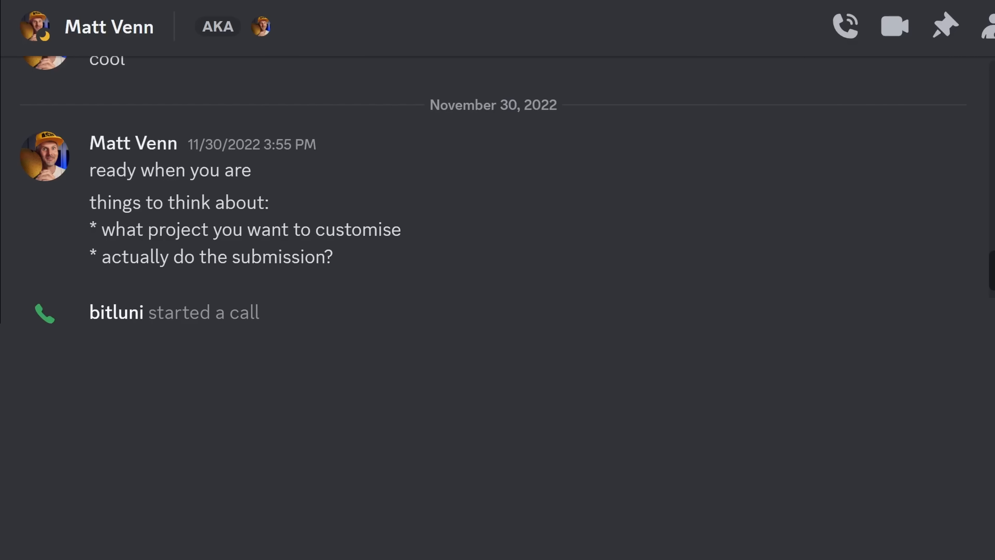
- Scroll down the November 2022 Discord DM with Matt Venn
scroll("down", 3)
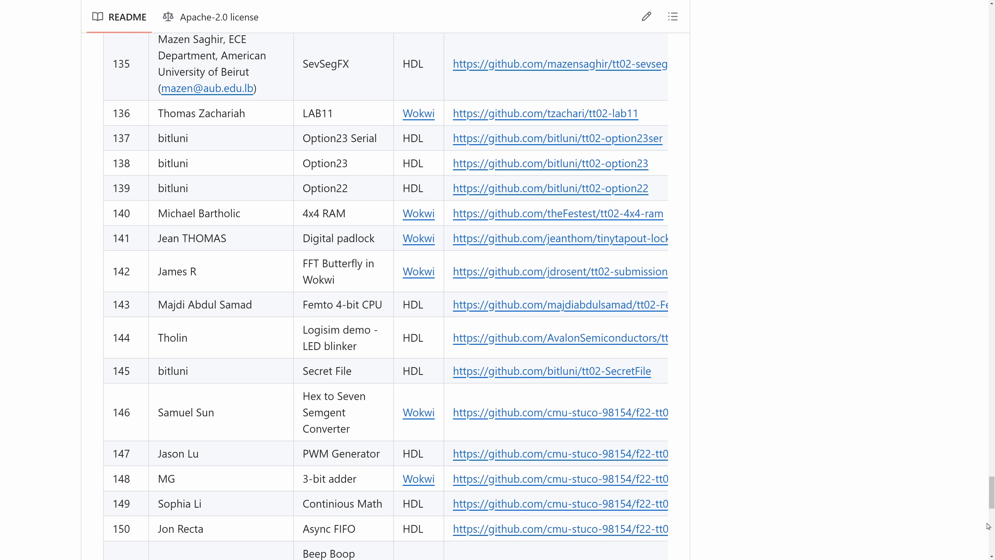
mouse_move(113, 138)
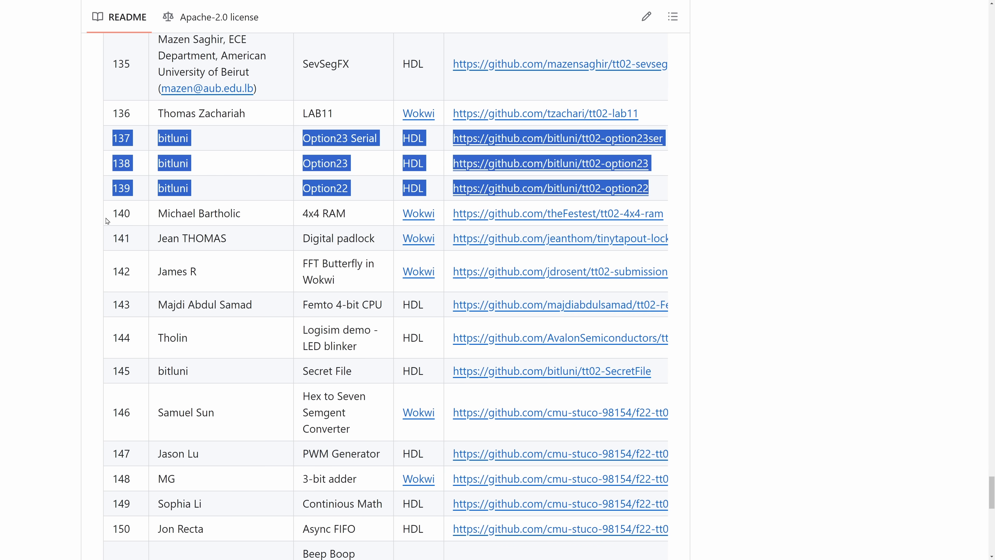
mouse_move(84, 410)
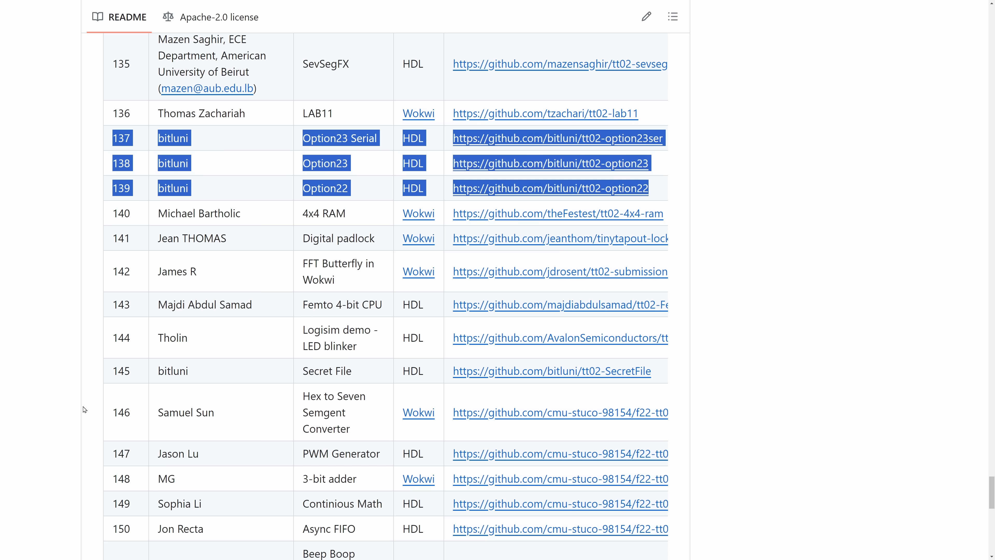
mouse_move(98, 375)
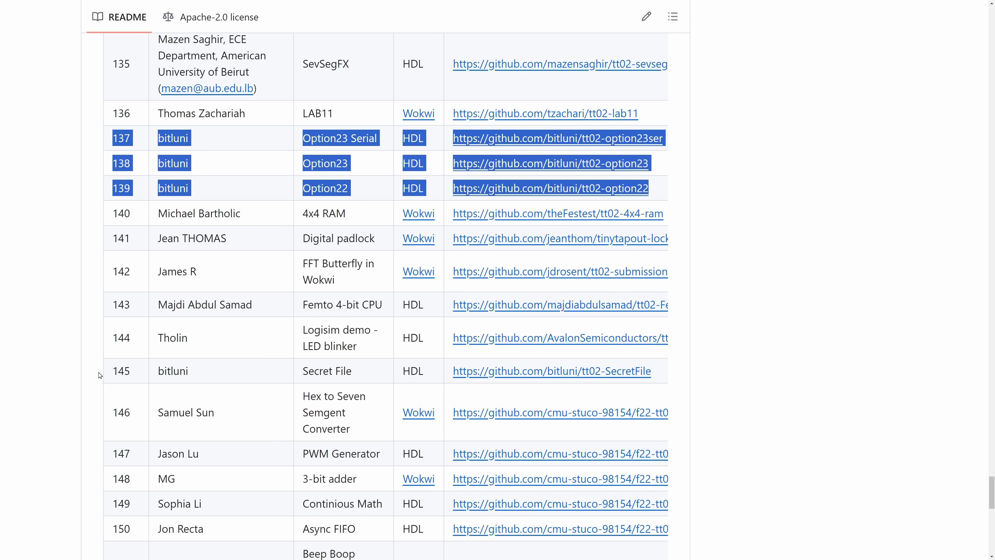
mouse_move(107, 370)
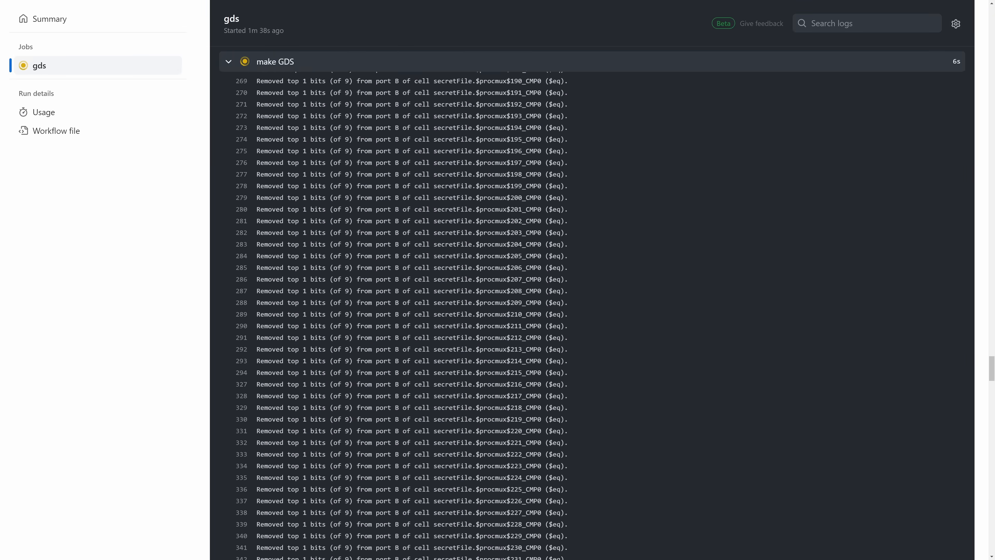
- Follow the make GDS job log down into the OpenROAD static timing analysis
scroll("down", 3)
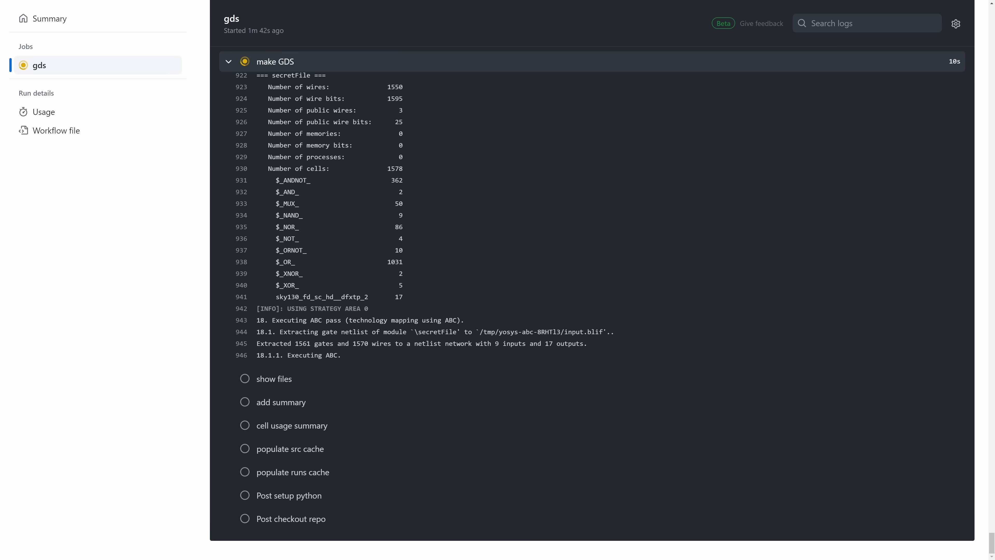
scroll("down", 3)
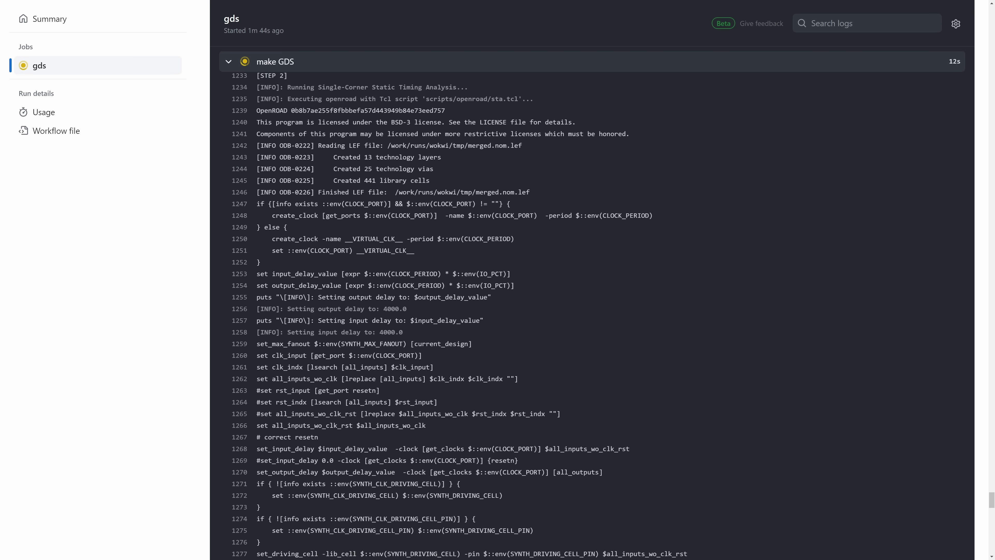
scroll("down", 3)
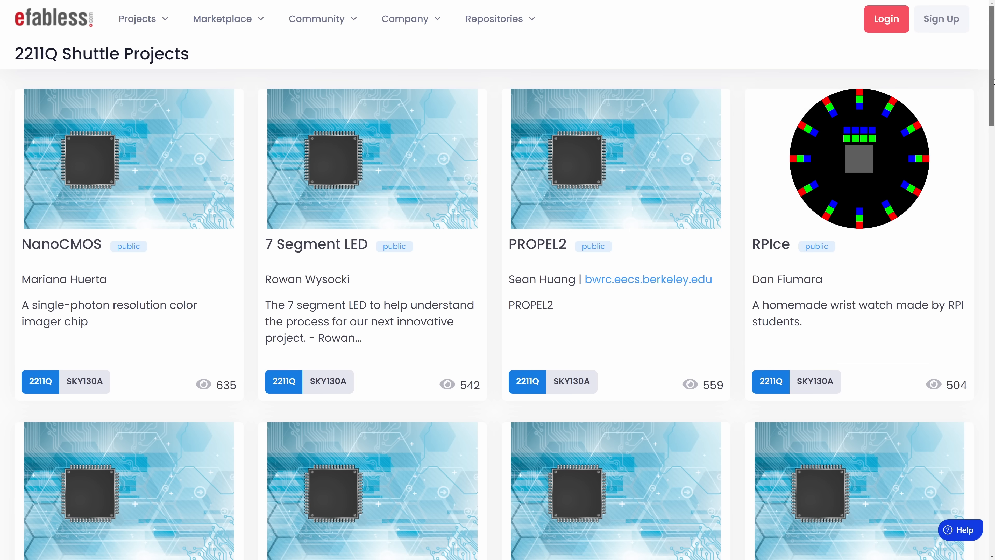
- Find the TinyTapeout-02 card in the 2211Q shuttle grid and view its details
scroll("down", 3)
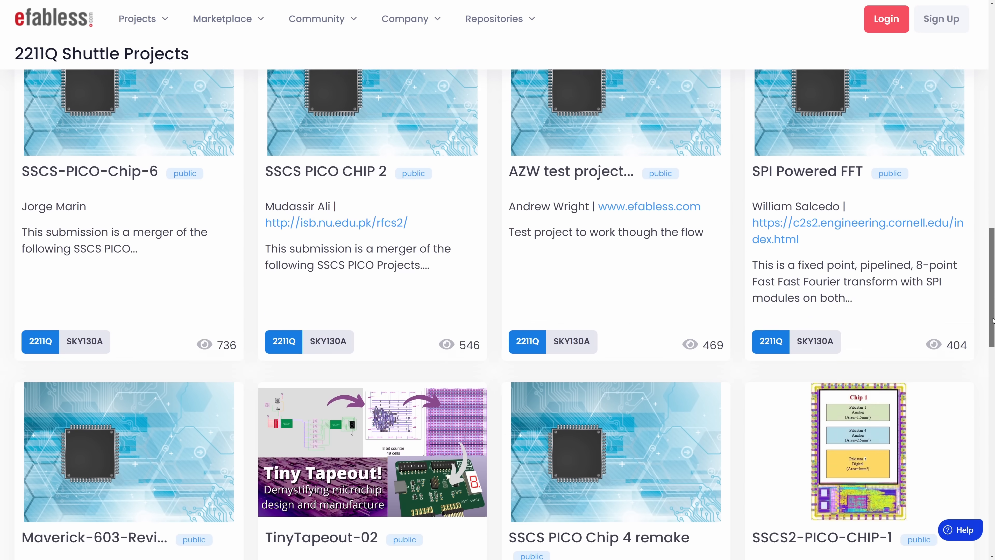
scroll("down", 3)
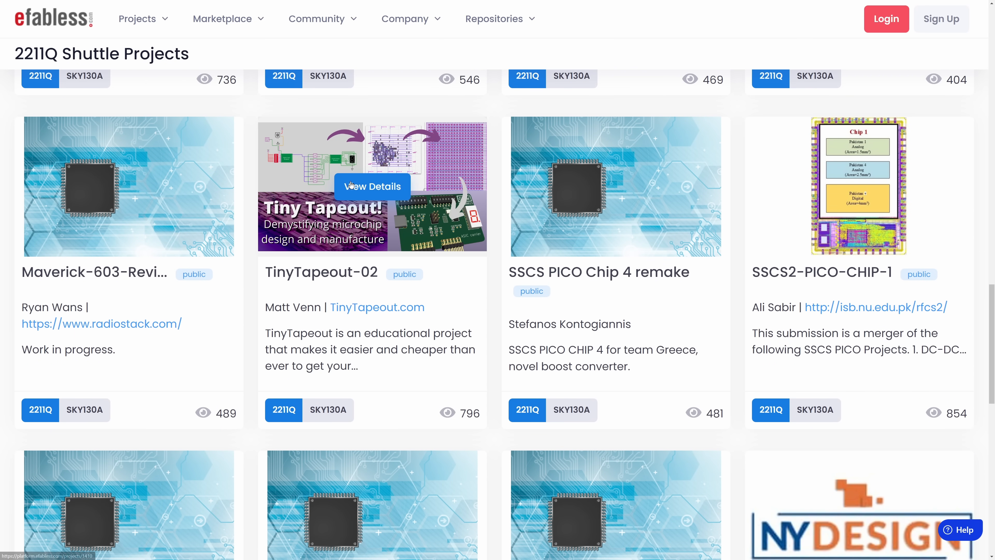
left_click(372, 186)
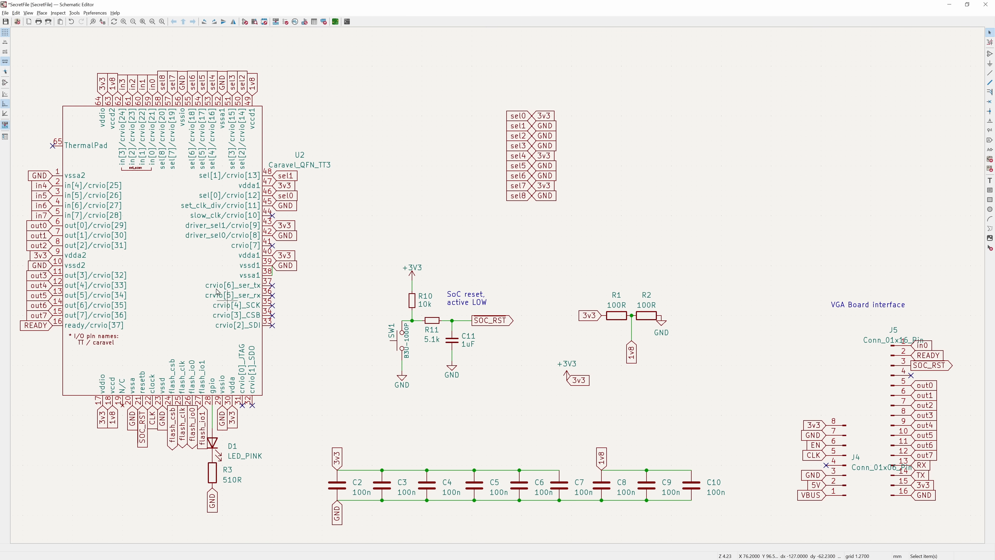
left_click(158, 254)
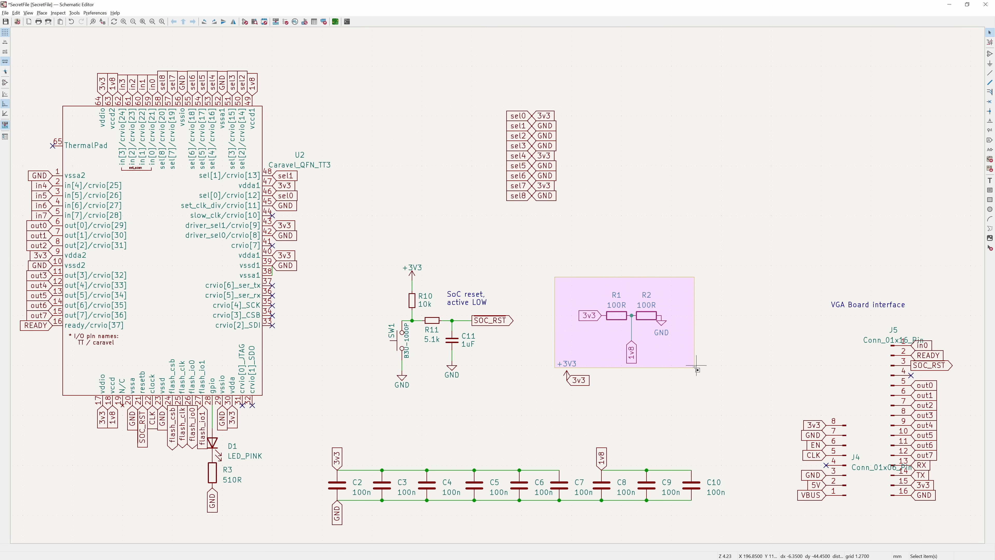
left_click(696, 370)
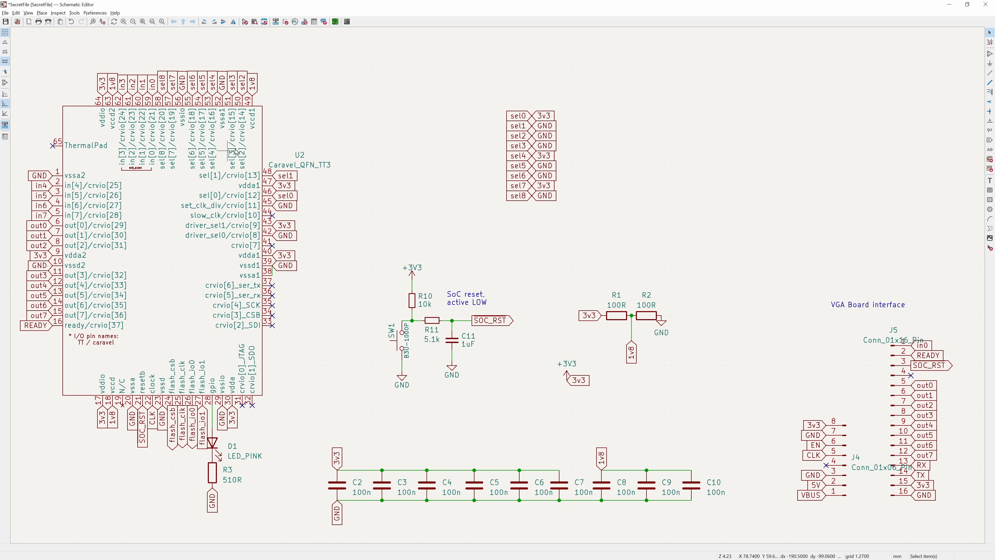
mouse_move(323, 214)
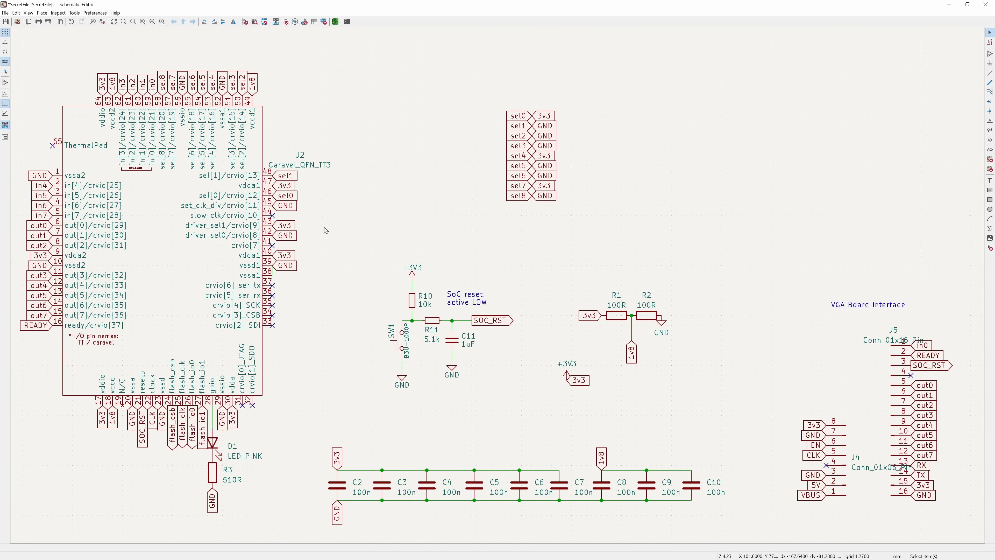
mouse_move(322, 281)
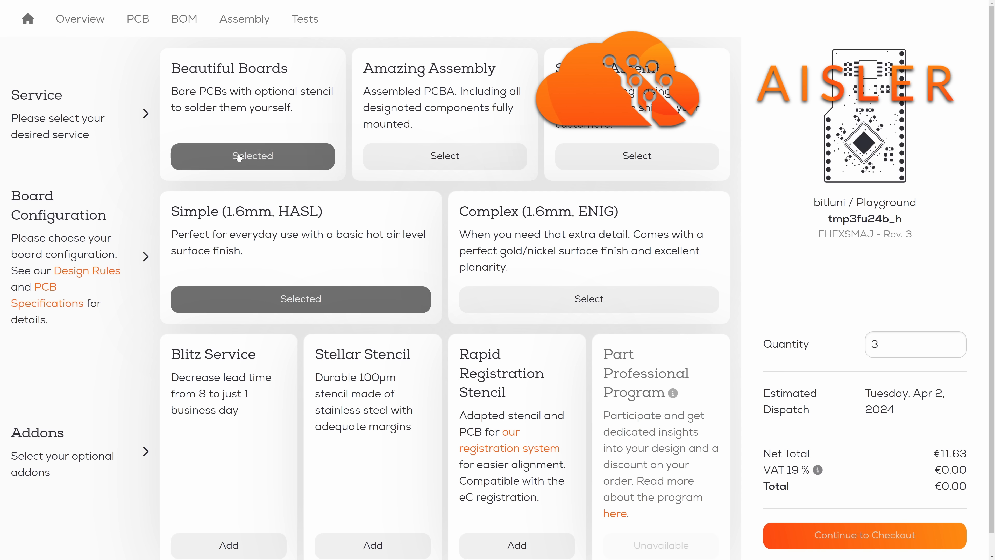
- Add the Blitz Service and Stellar Stencil add-ons to the board order
scroll("down", 3)
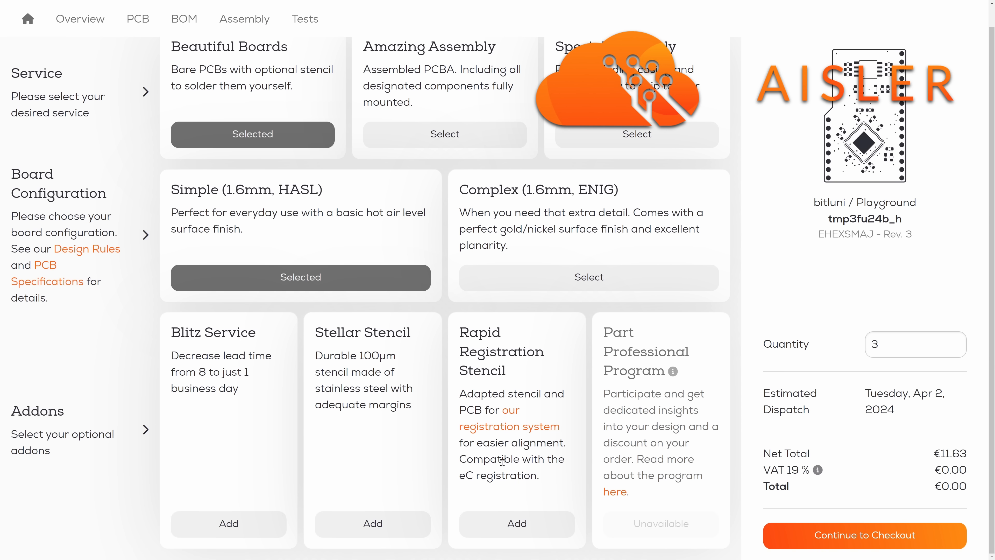
left_click(228, 523)
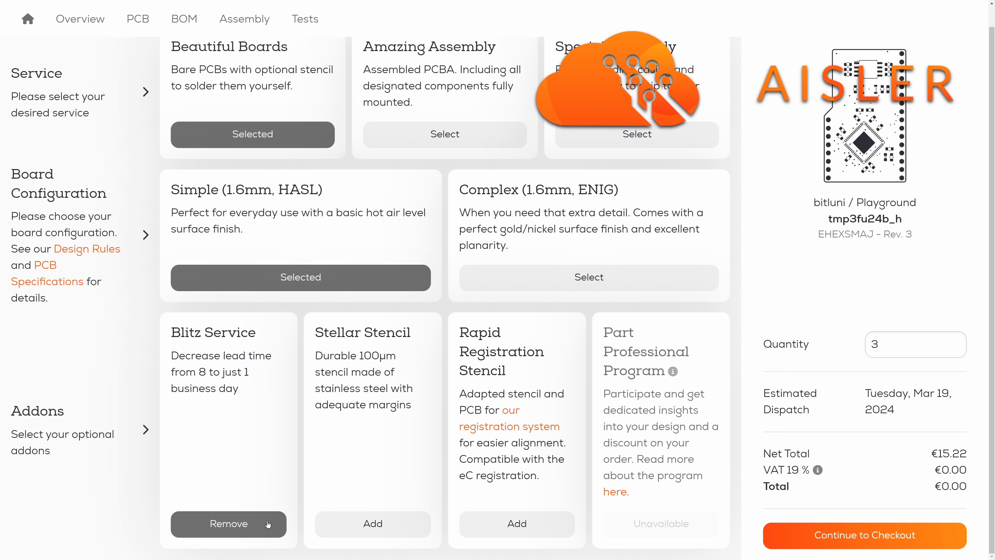
left_click(373, 523)
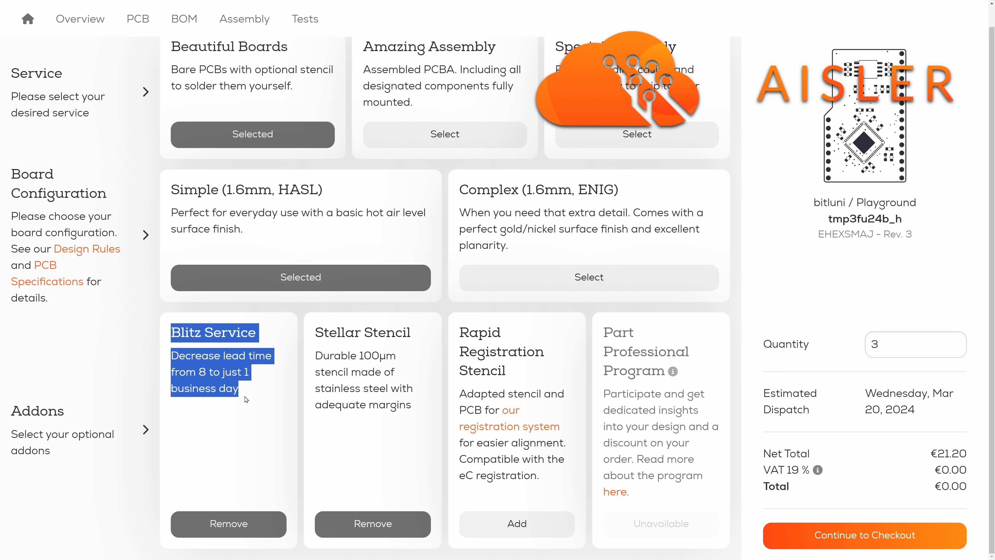
left_click(247, 406)
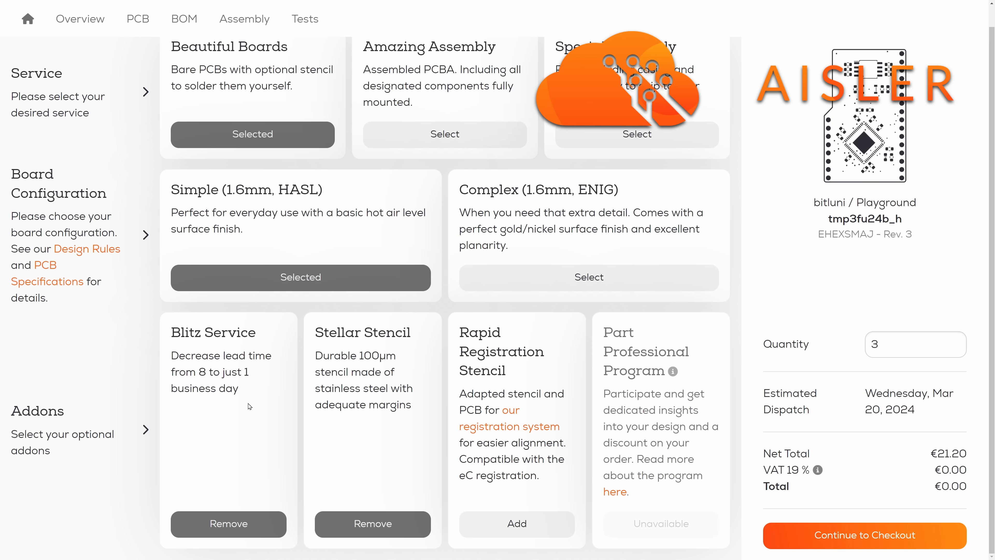
mouse_move(376, 400)
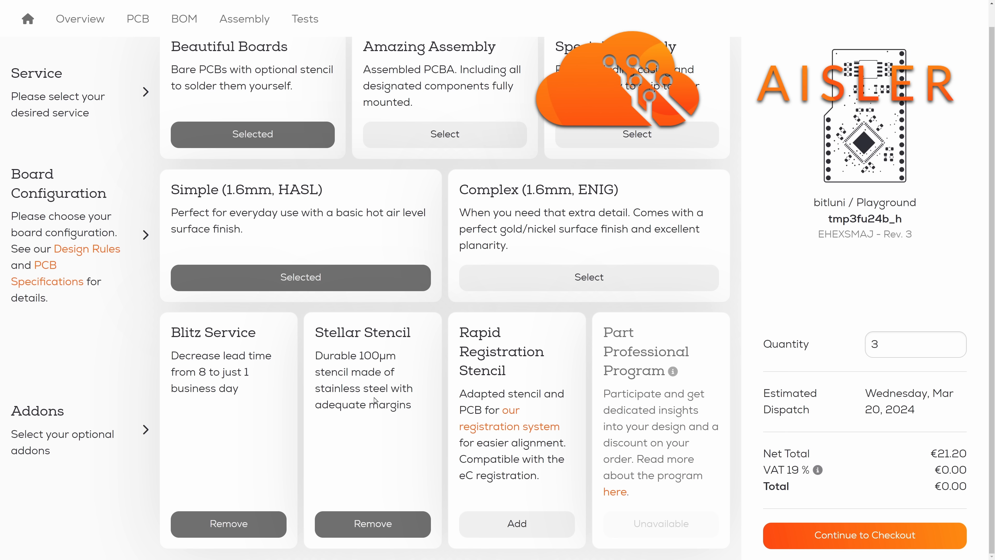
mouse_move(848, 467)
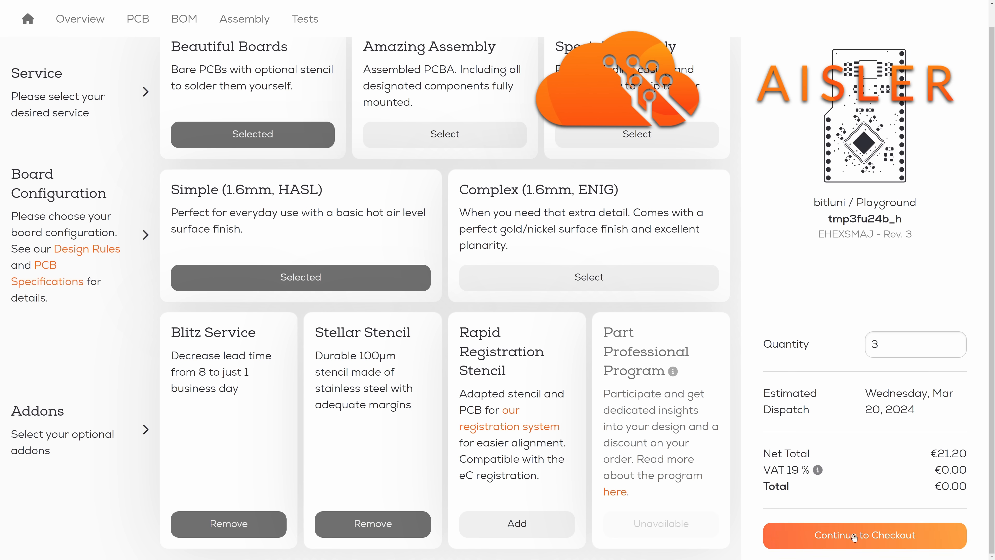
- Continue to checkout and redeem the boardluni coupon, bringing the total to €7.89
left_click(864, 535)
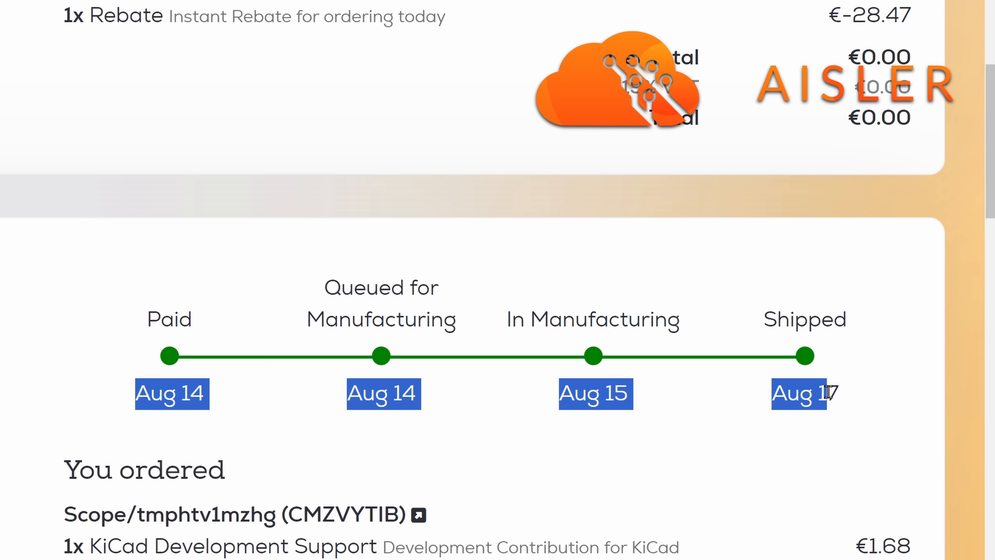
mouse_move(870, 409)
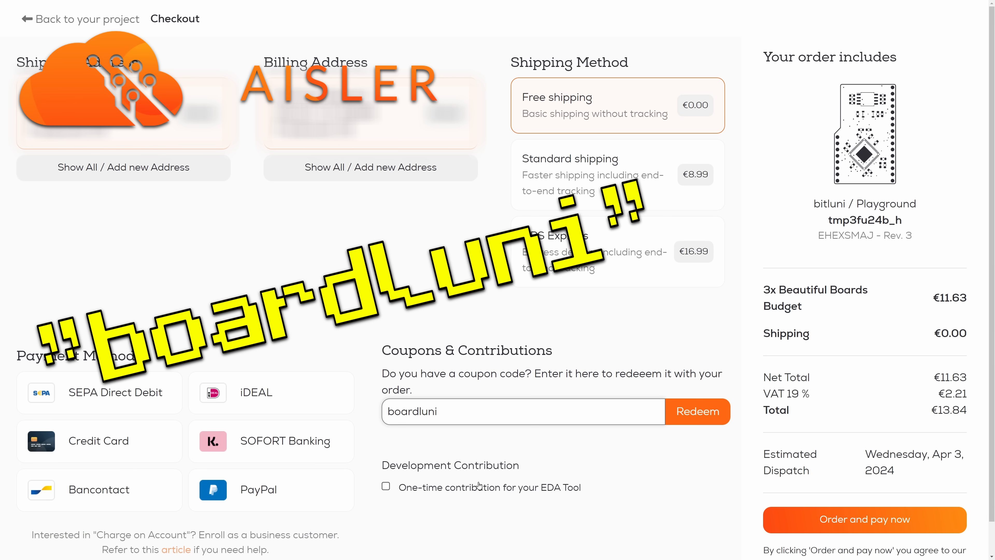
left_click(696, 411)
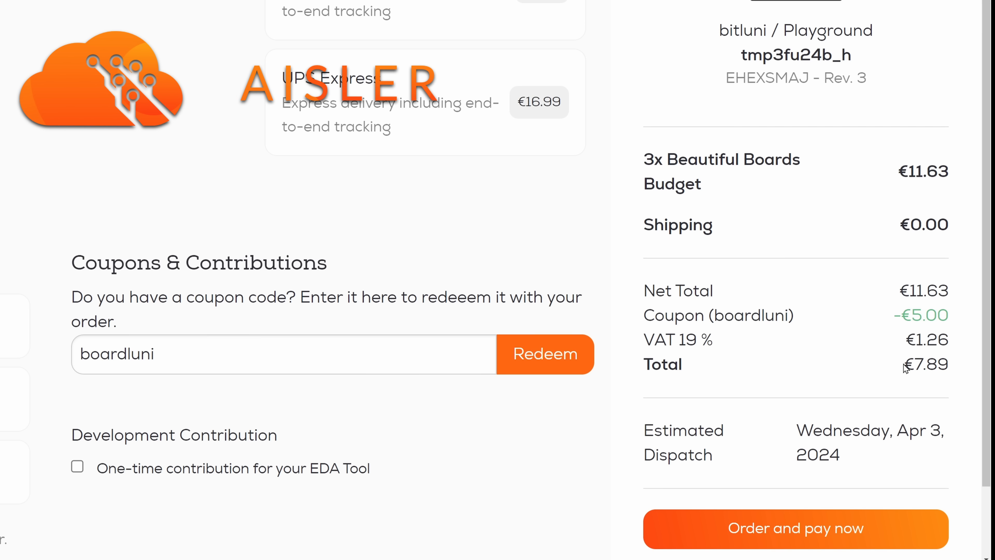
key("alt+tab")
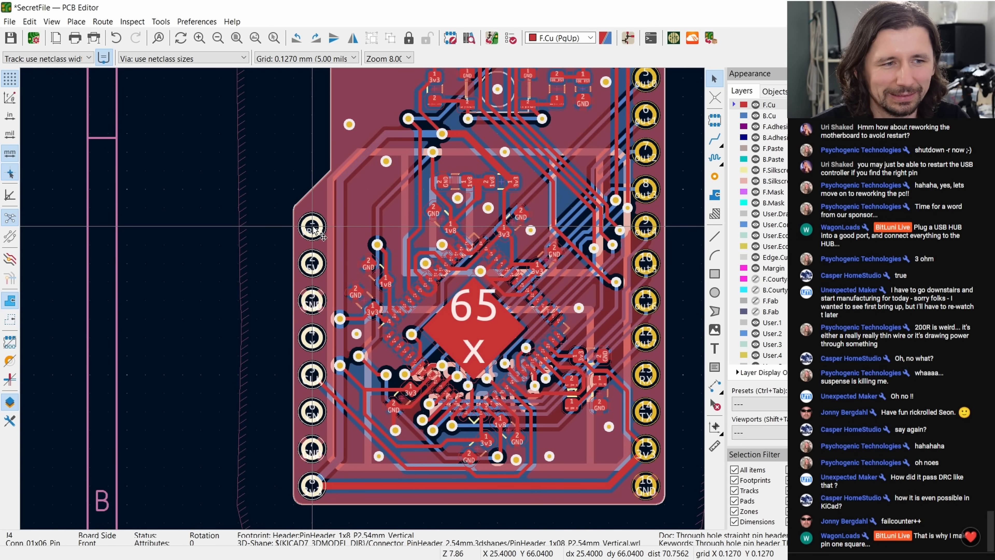
left_click(311, 226)
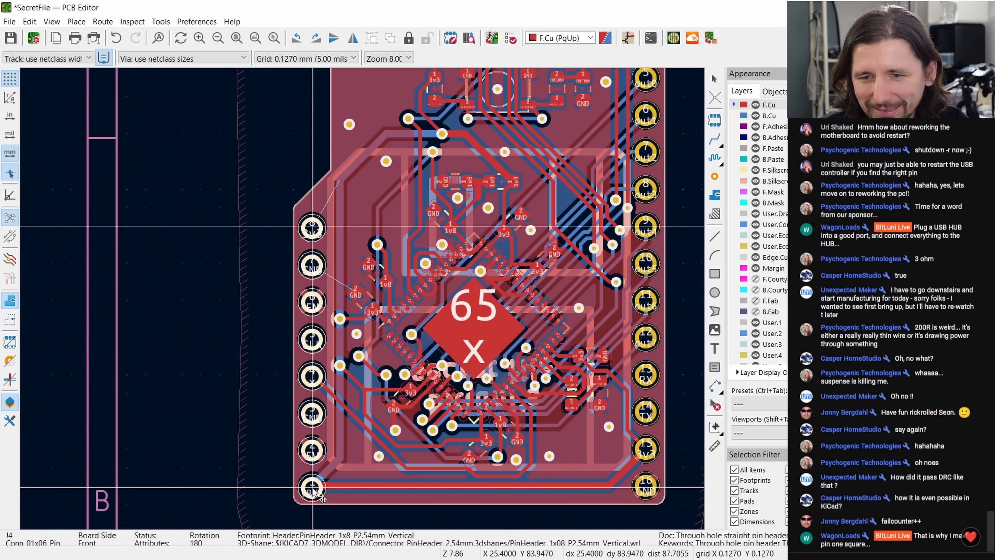
scroll("up", 3)
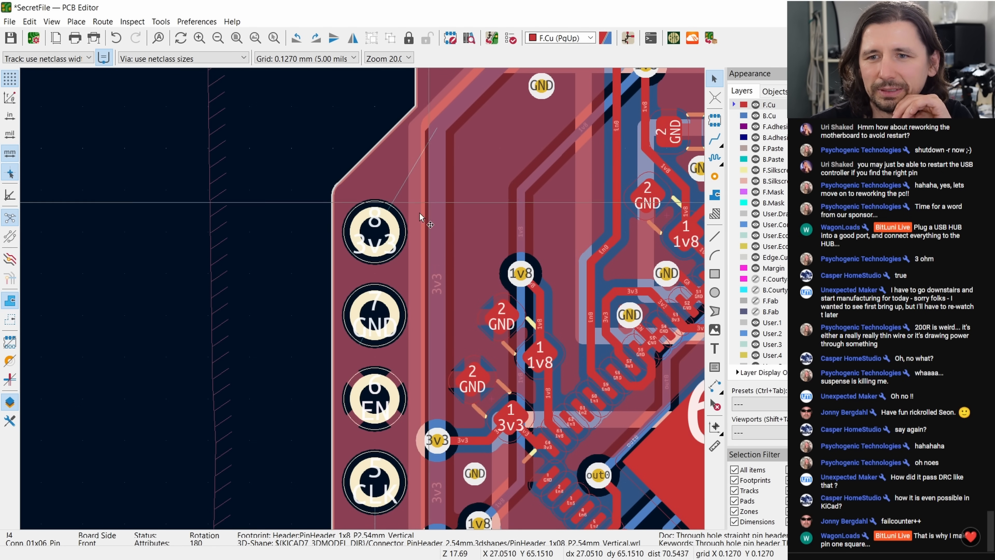
scroll("down", 3)
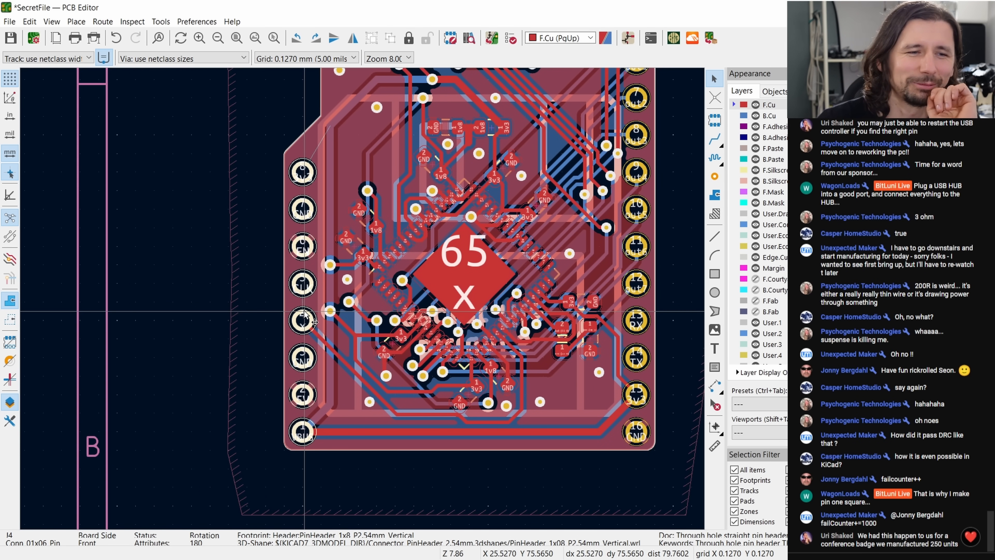
scroll("up", 3)
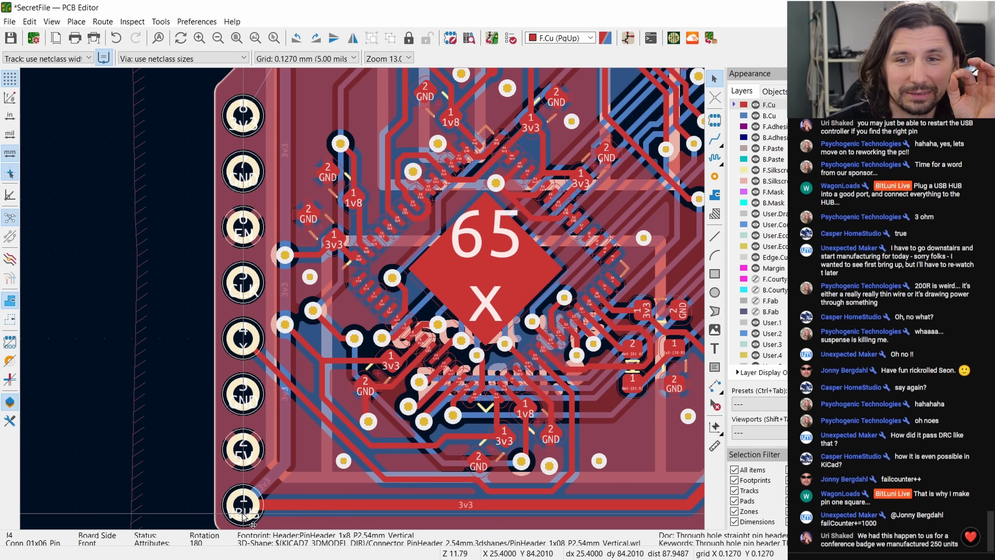
mouse_move(257, 487)
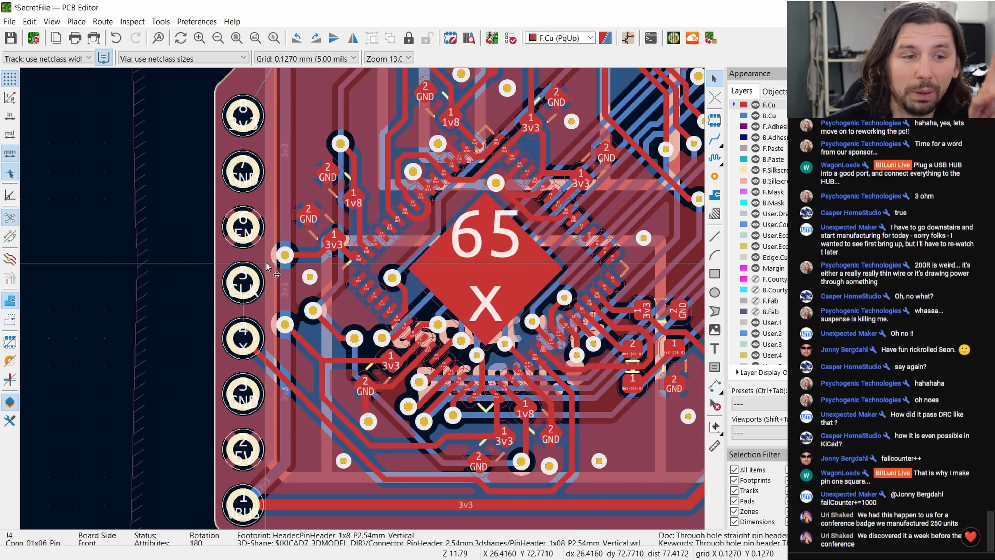
mouse_move(254, 171)
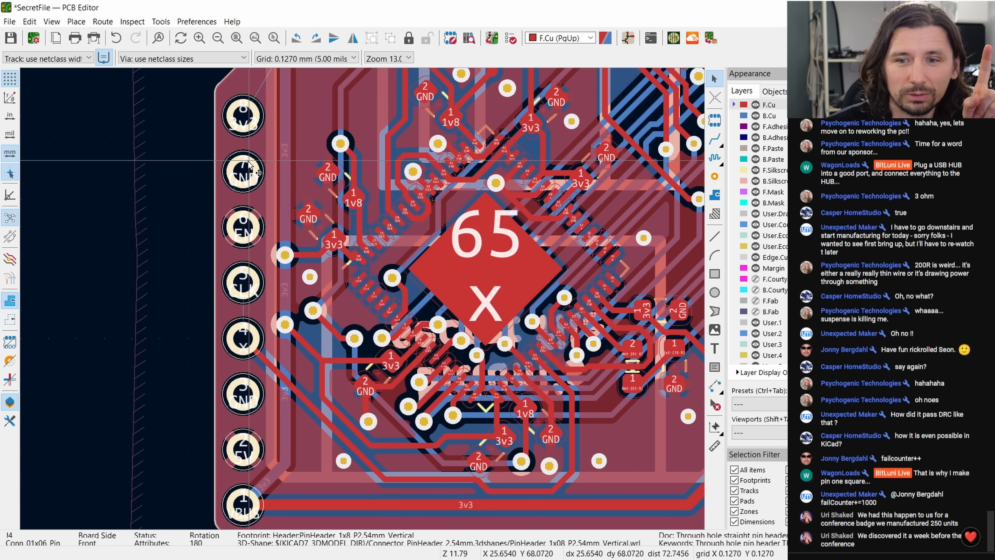
mouse_move(246, 420)
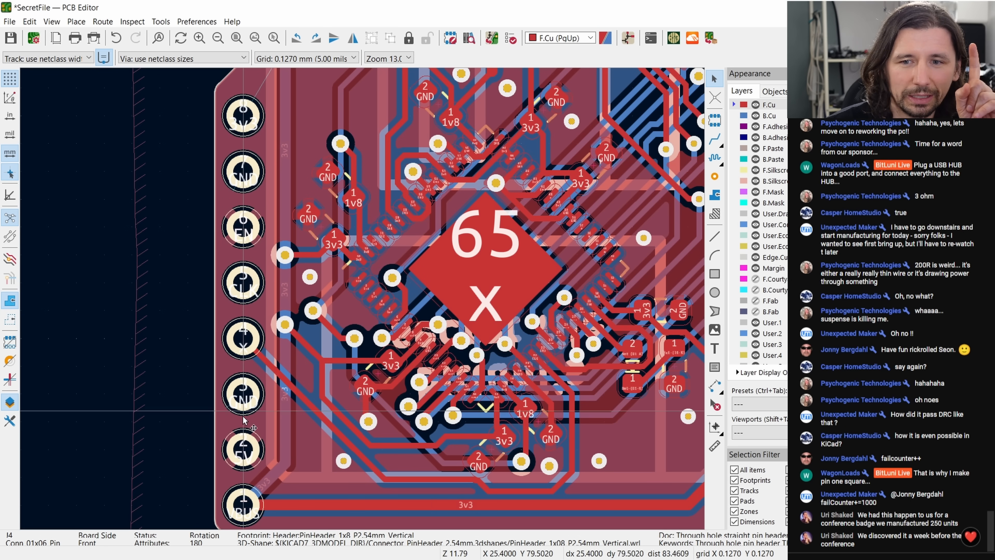
mouse_move(241, 461)
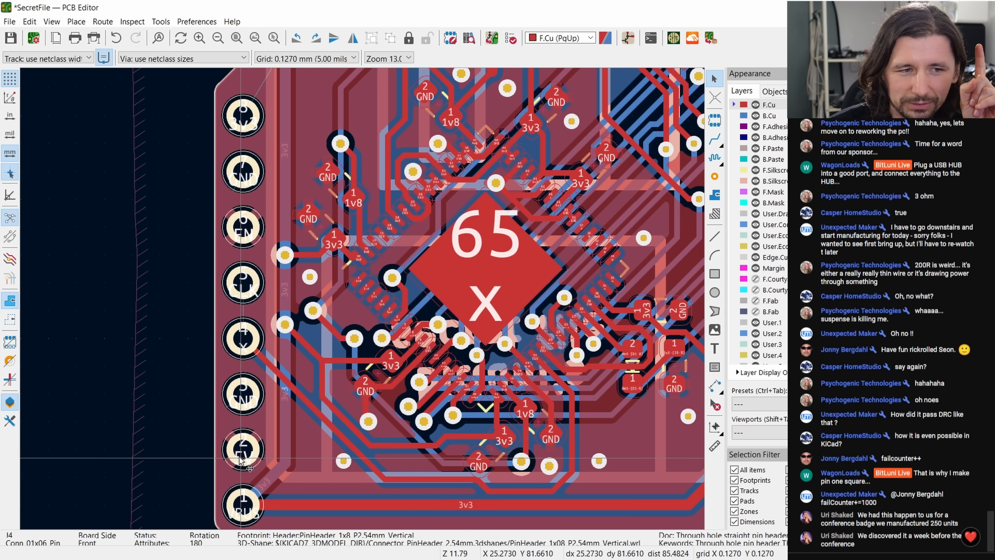
mouse_move(244, 450)
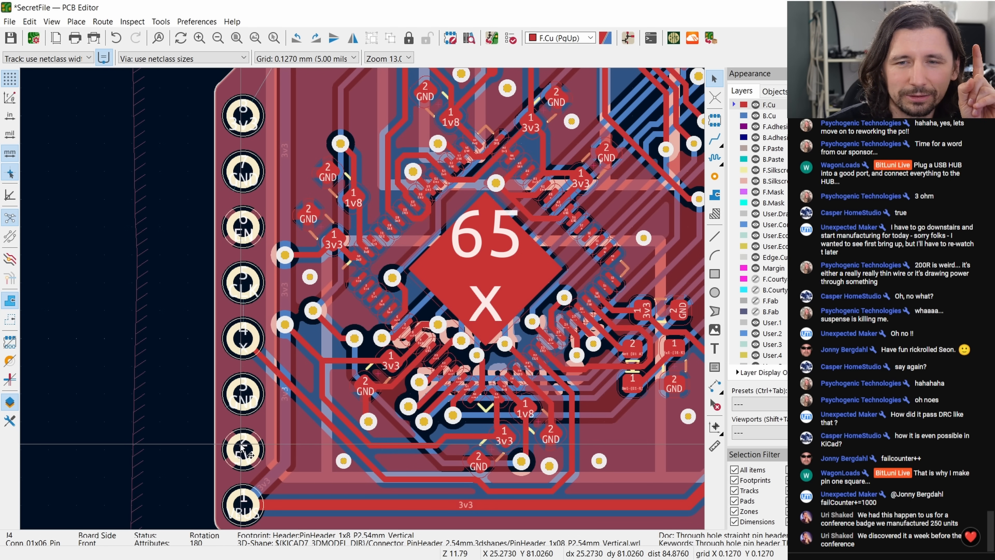
mouse_move(243, 450)
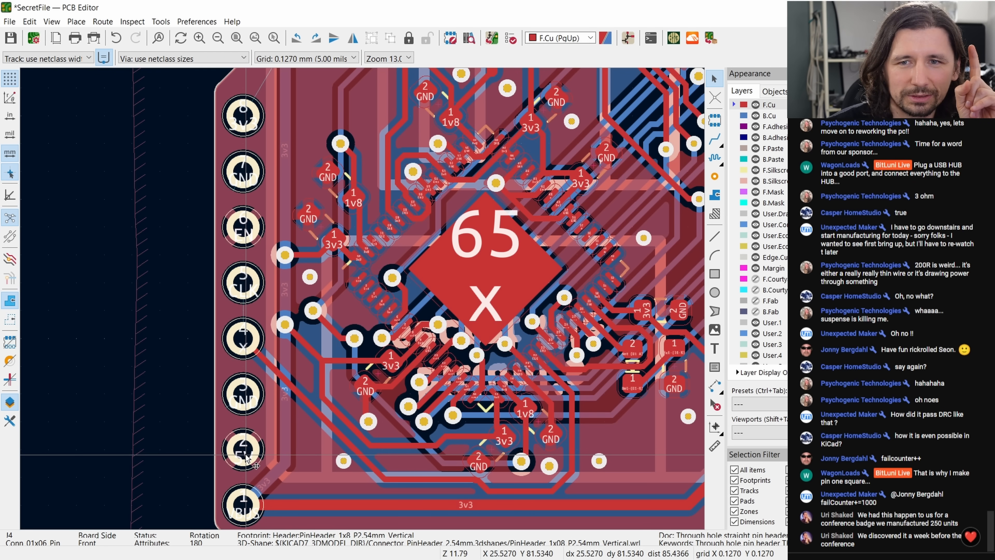
mouse_move(248, 524)
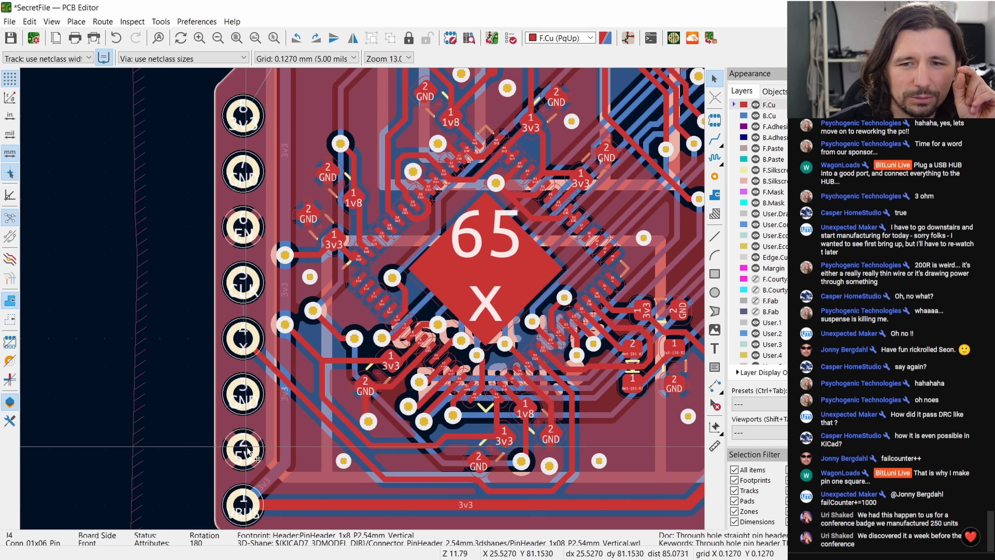
mouse_move(245, 457)
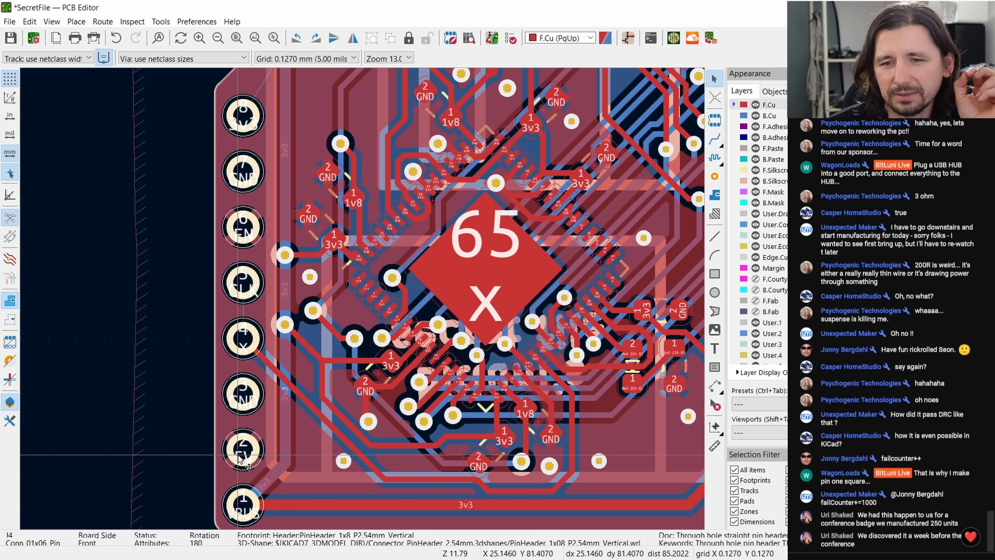
mouse_move(243, 454)
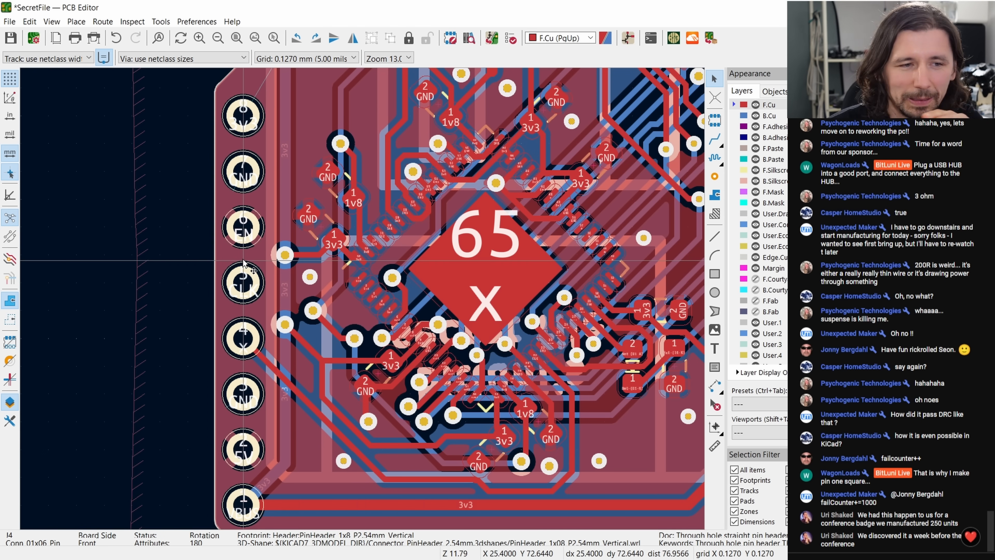
mouse_move(245, 457)
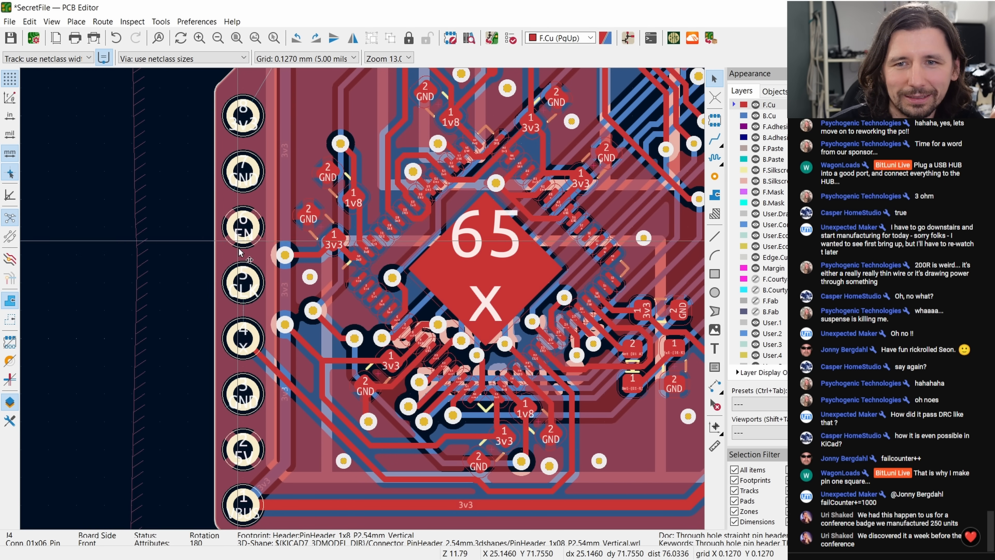
mouse_move(263, 353)
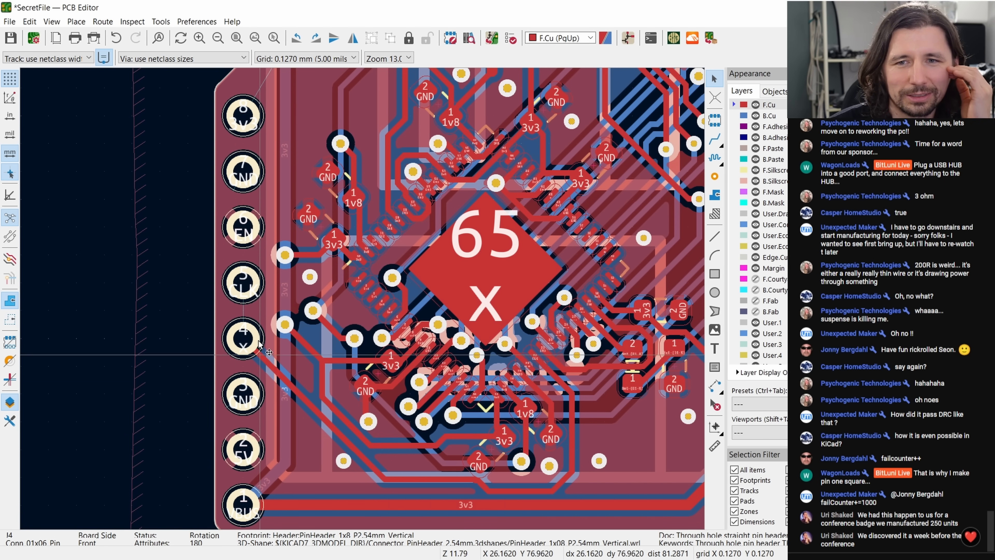
mouse_move(237, 147)
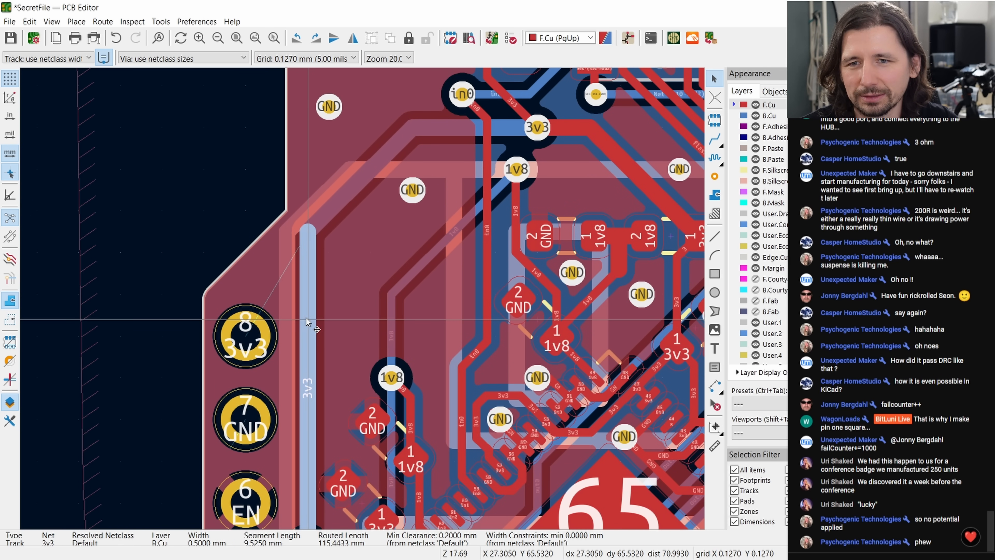
- Zoom the view on the SecretFile board before moving to the schematic
scroll("down", 3)
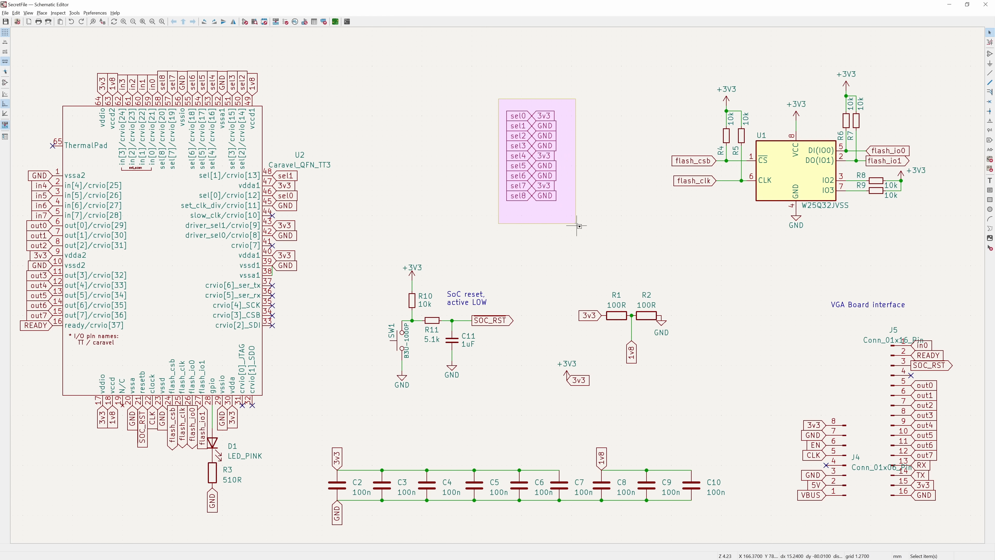
- Deselect the sel pin labels and zoom around the LED area of the schematic
left_click(580, 215)
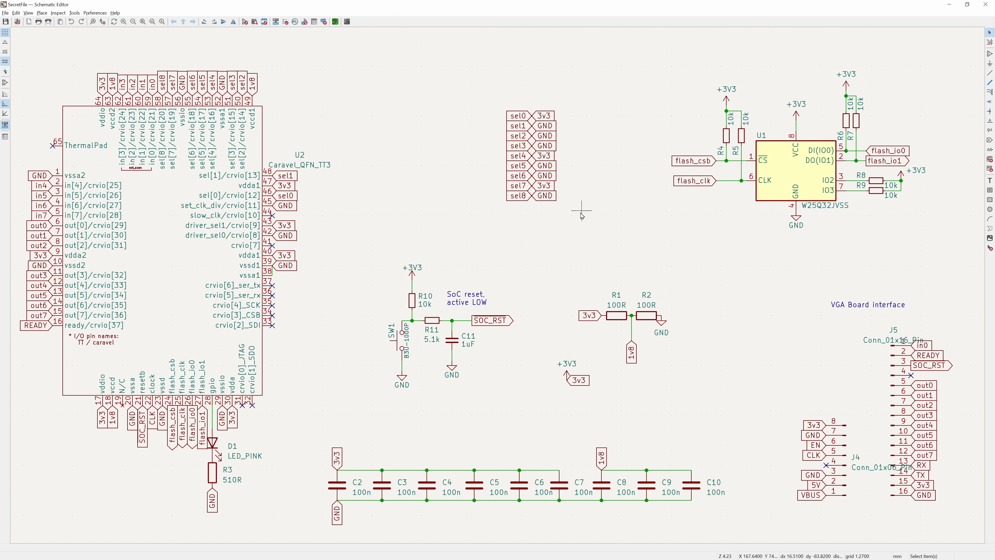
mouse_move(576, 245)
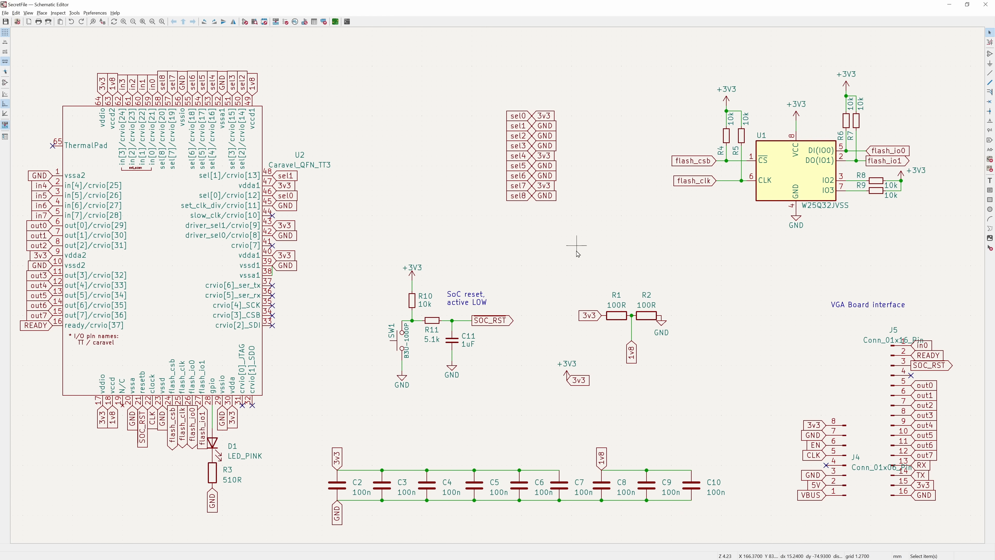
scroll("up", 3)
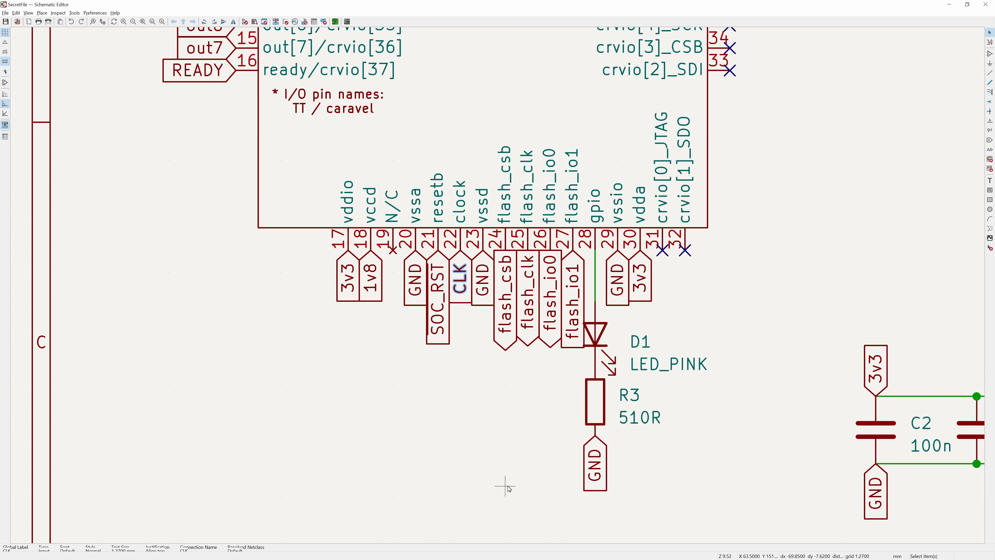
scroll("down", 3)
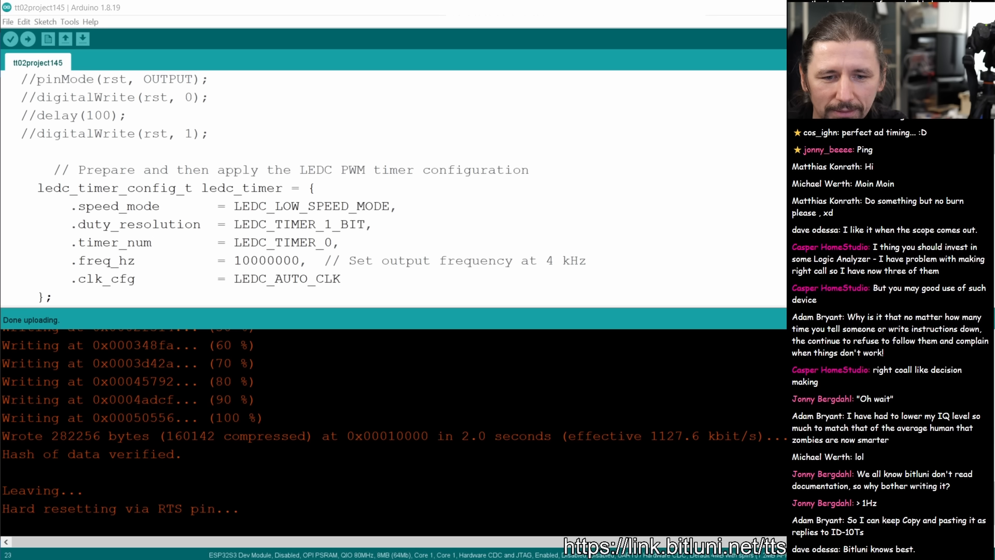
- Start the Serial Monitor at 115200 baud to see the chip's hex bytes, then return to the sketch
left_click(70, 20)
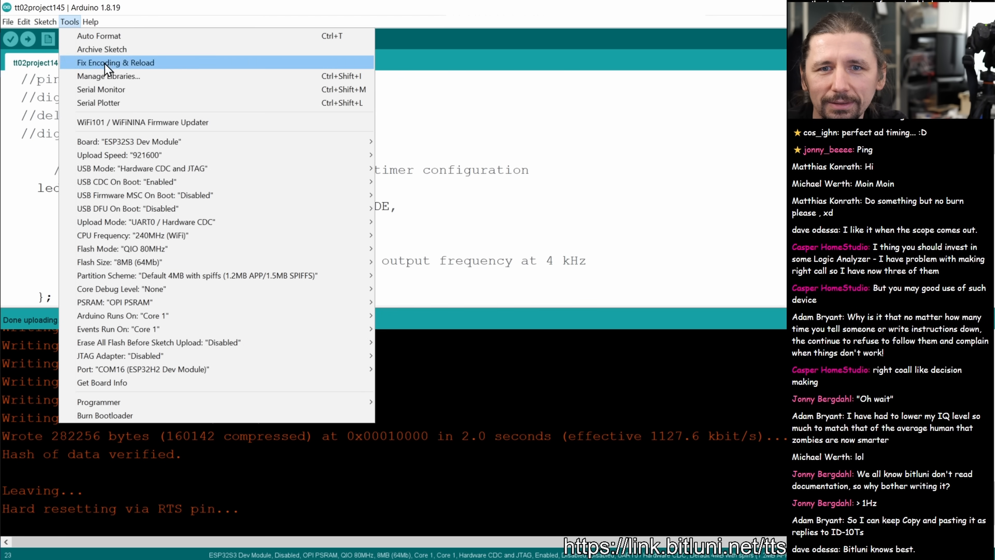
left_click(100, 89)
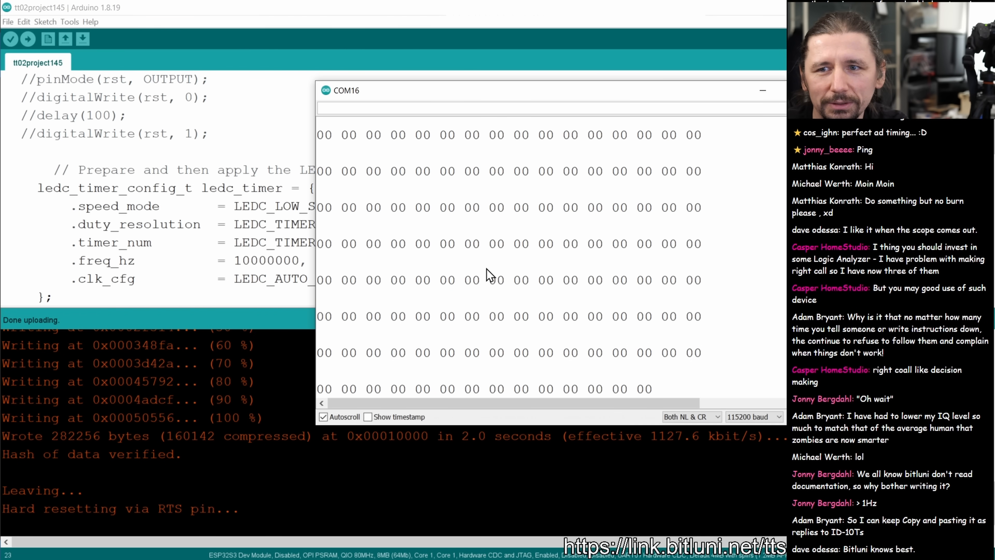
mouse_move(608, 328)
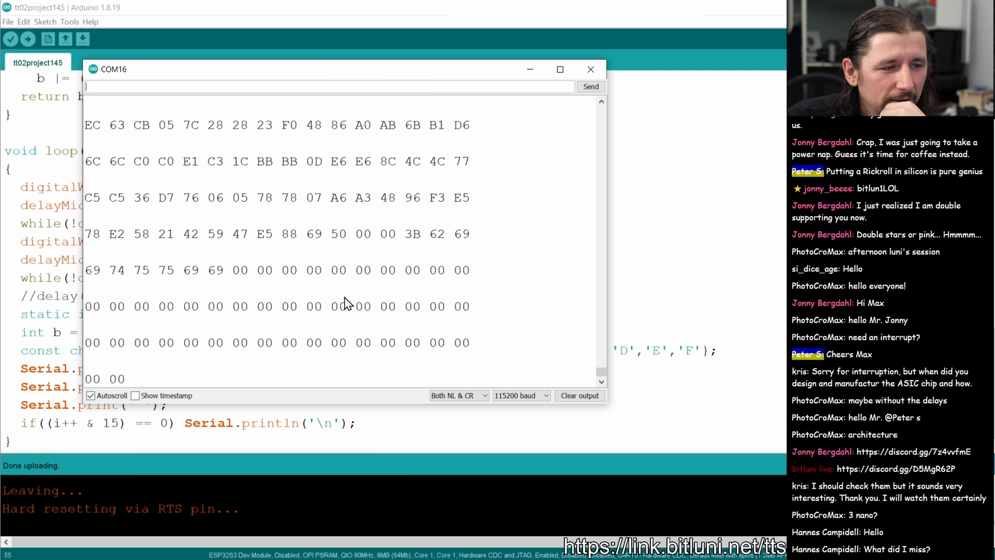
left_click(590, 69)
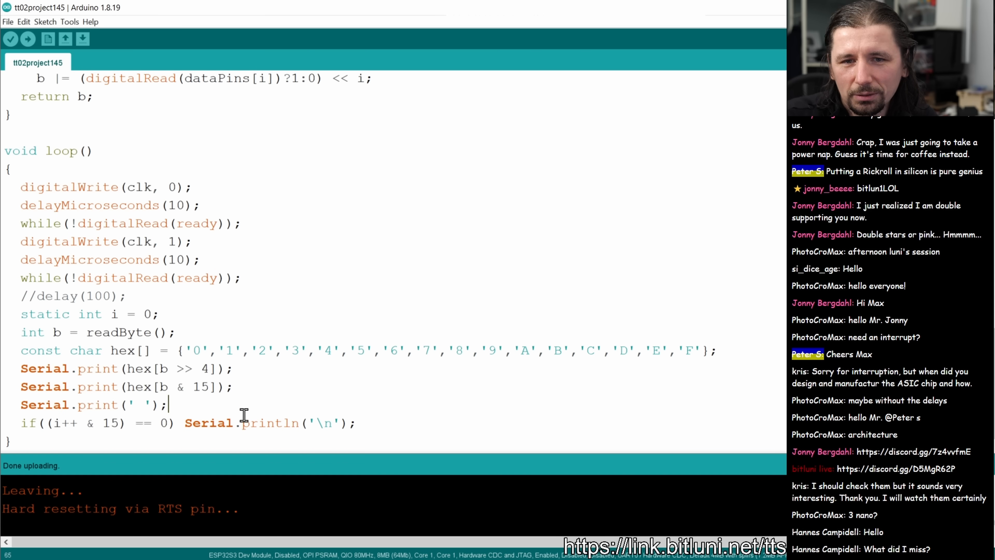
mouse_move(30, 379)
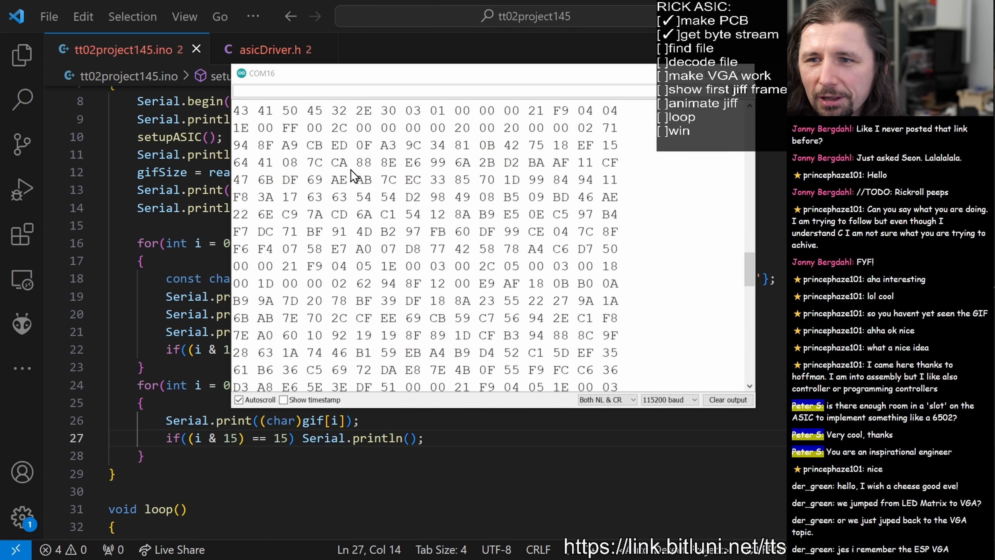
- Verify the ESP32S3VGA sketch again after the missing spiram.h compile error
scroll("down", 3)
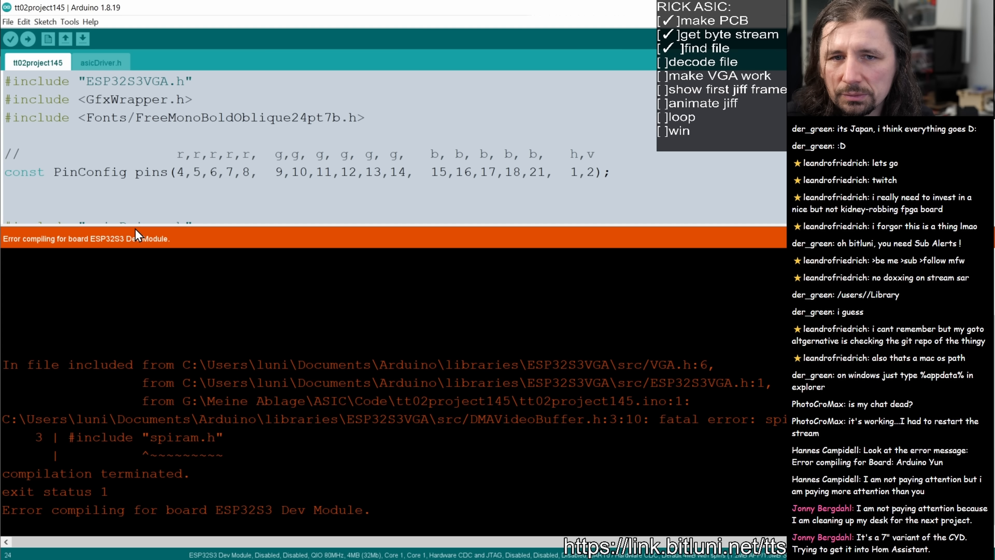
left_click(11, 39)
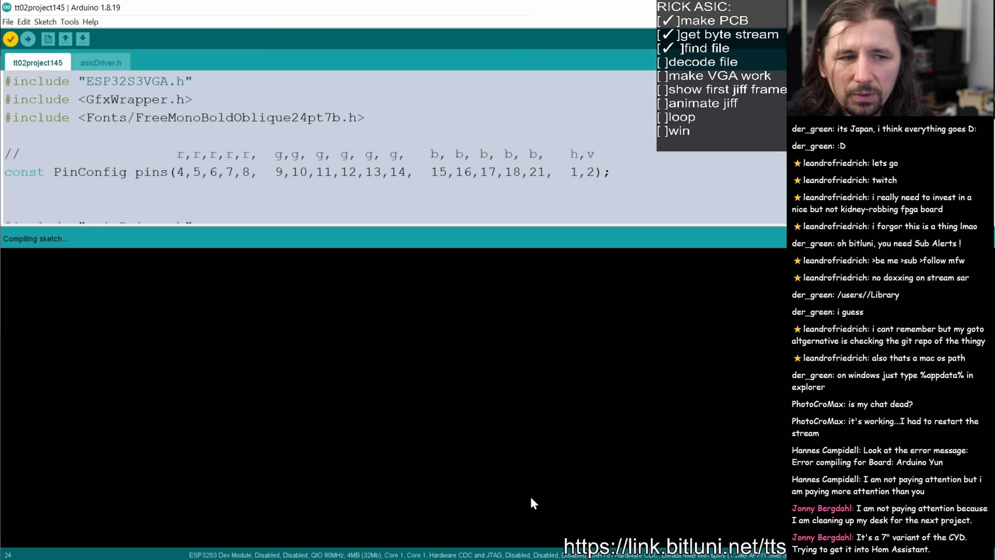